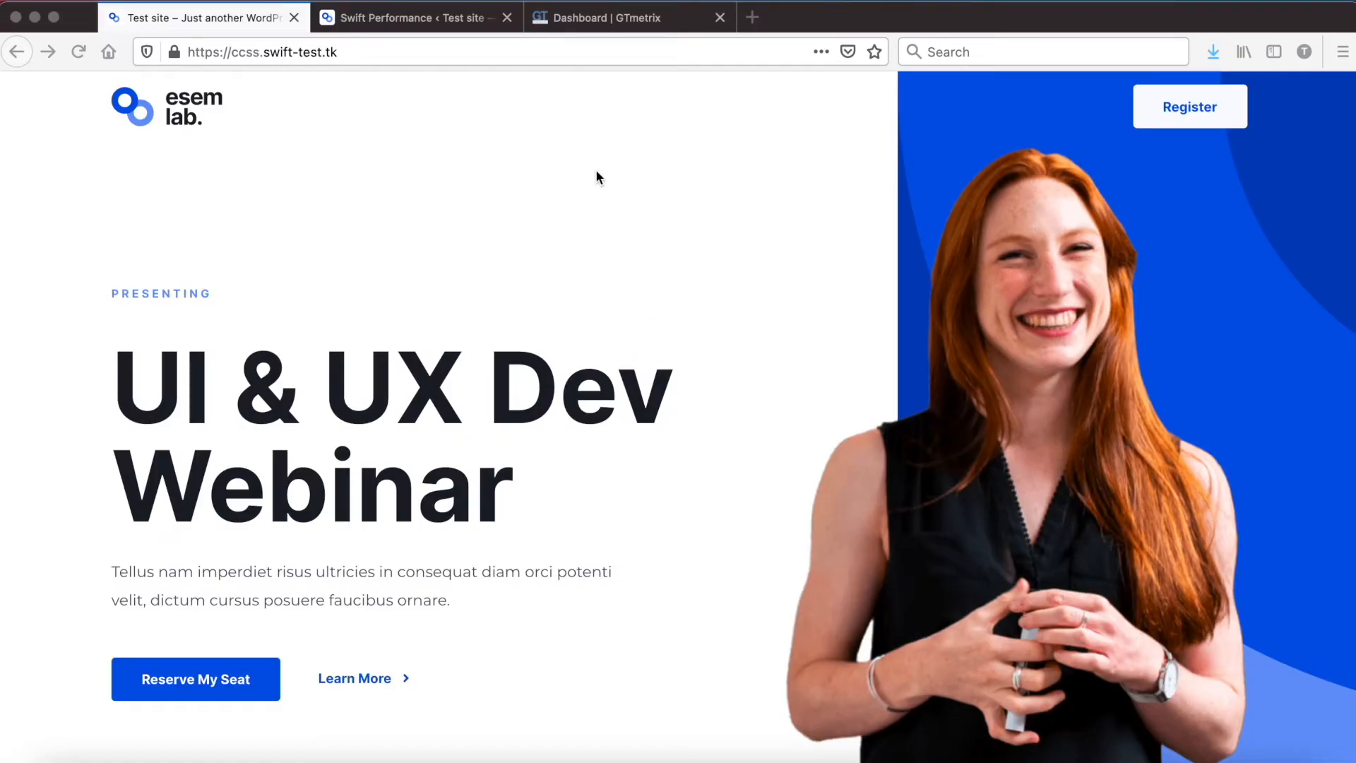
pyautogui.moveTo(449, 97)
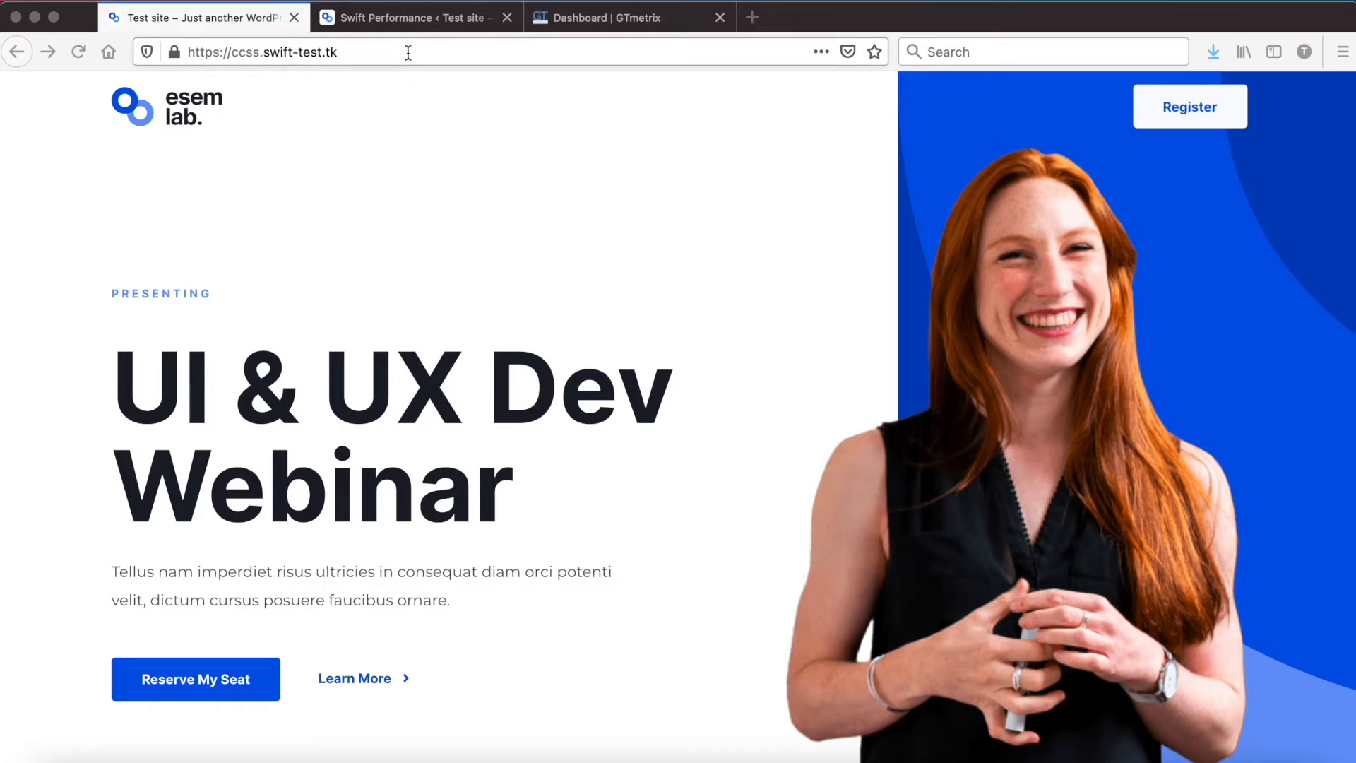
# View Swift Performance's Dashboard: one known page, one cached page, 0.66 Mb cache
pyautogui.click(407, 17)
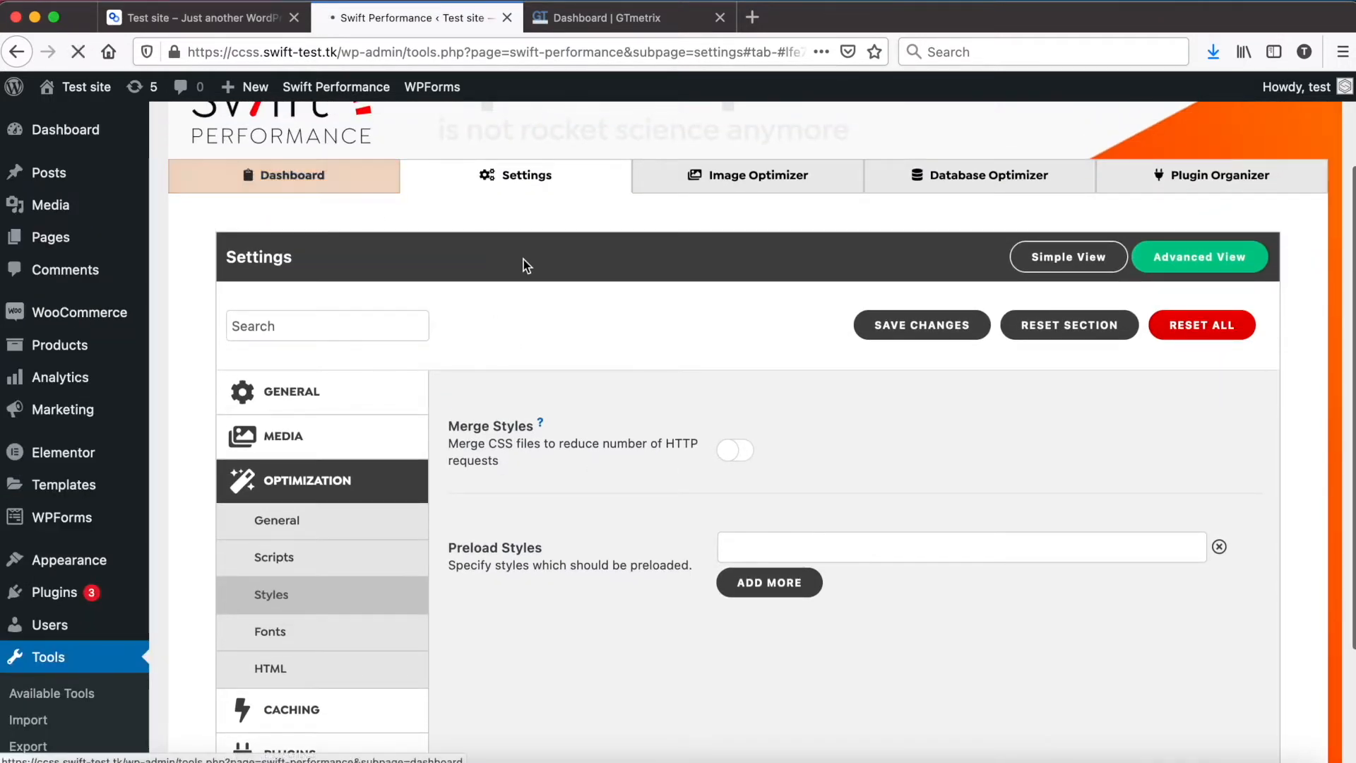
pyautogui.click(282, 174)
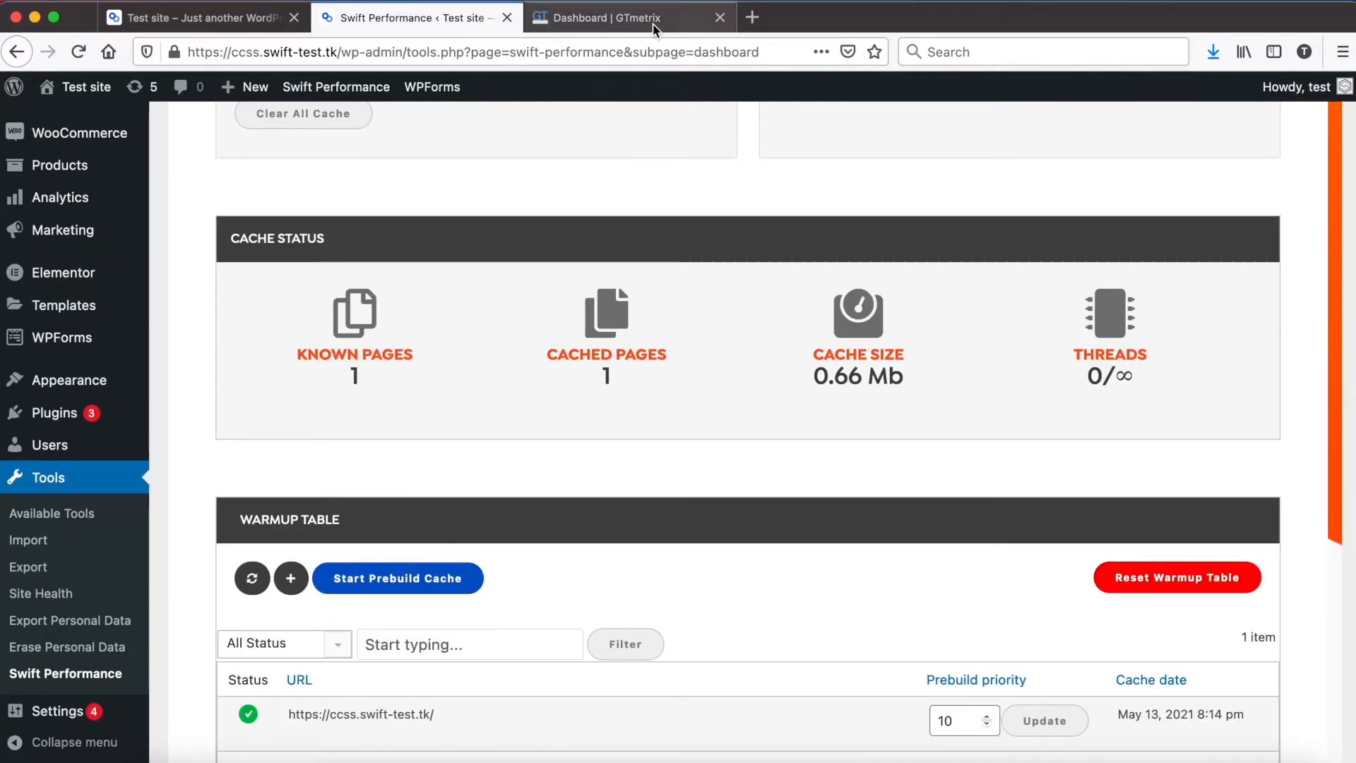
# Analyze the test site in GTmetrix and review Page Details (grade E, 104KB CSS)
pyautogui.click(619, 17)
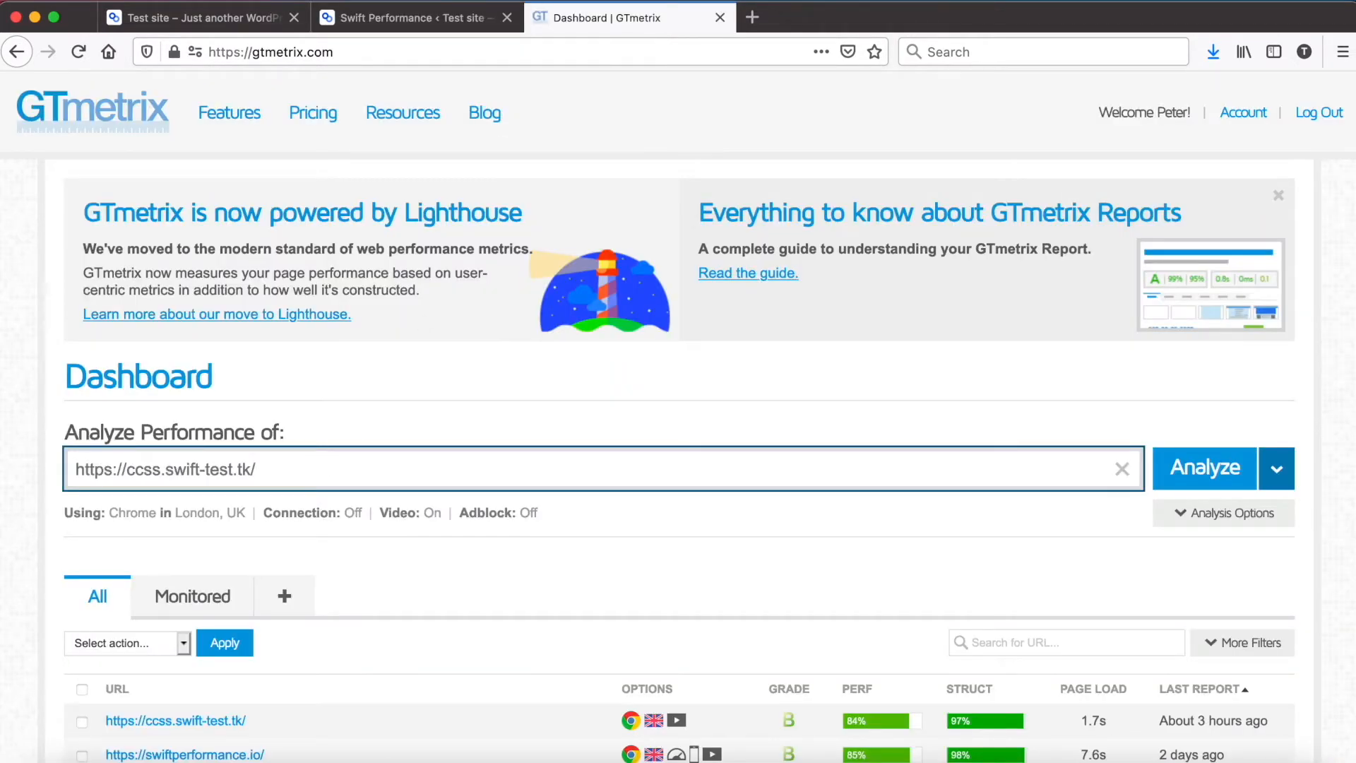
pyautogui.click(1202, 468)
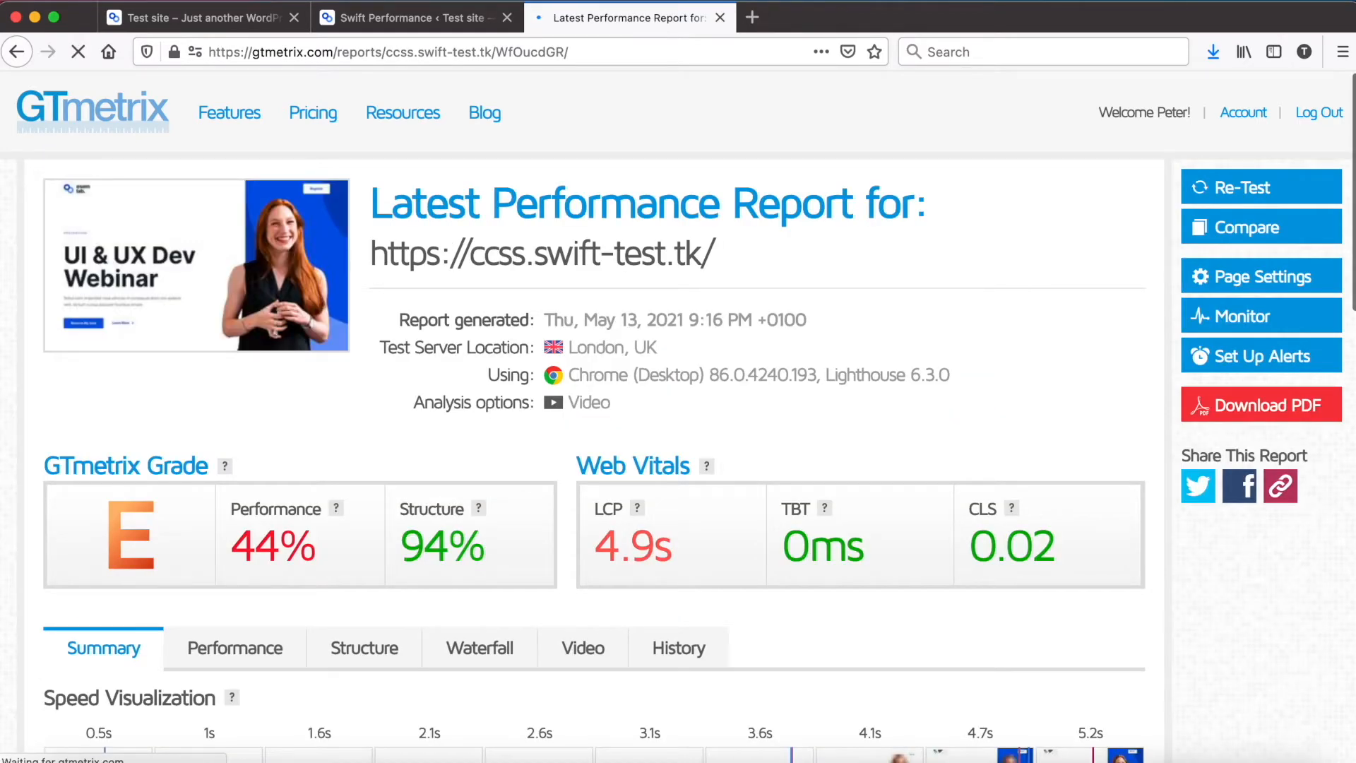
pyautogui.scroll(-3)
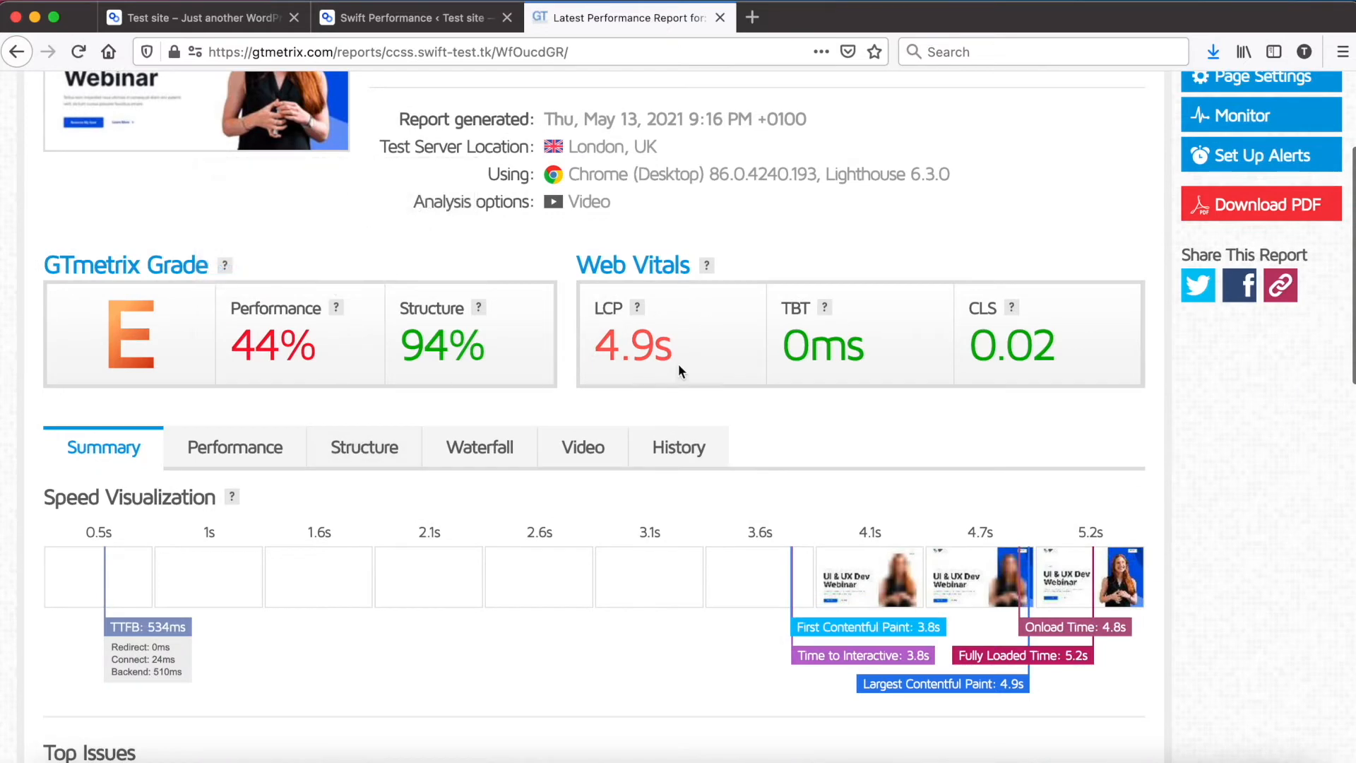
pyautogui.scroll(-3)
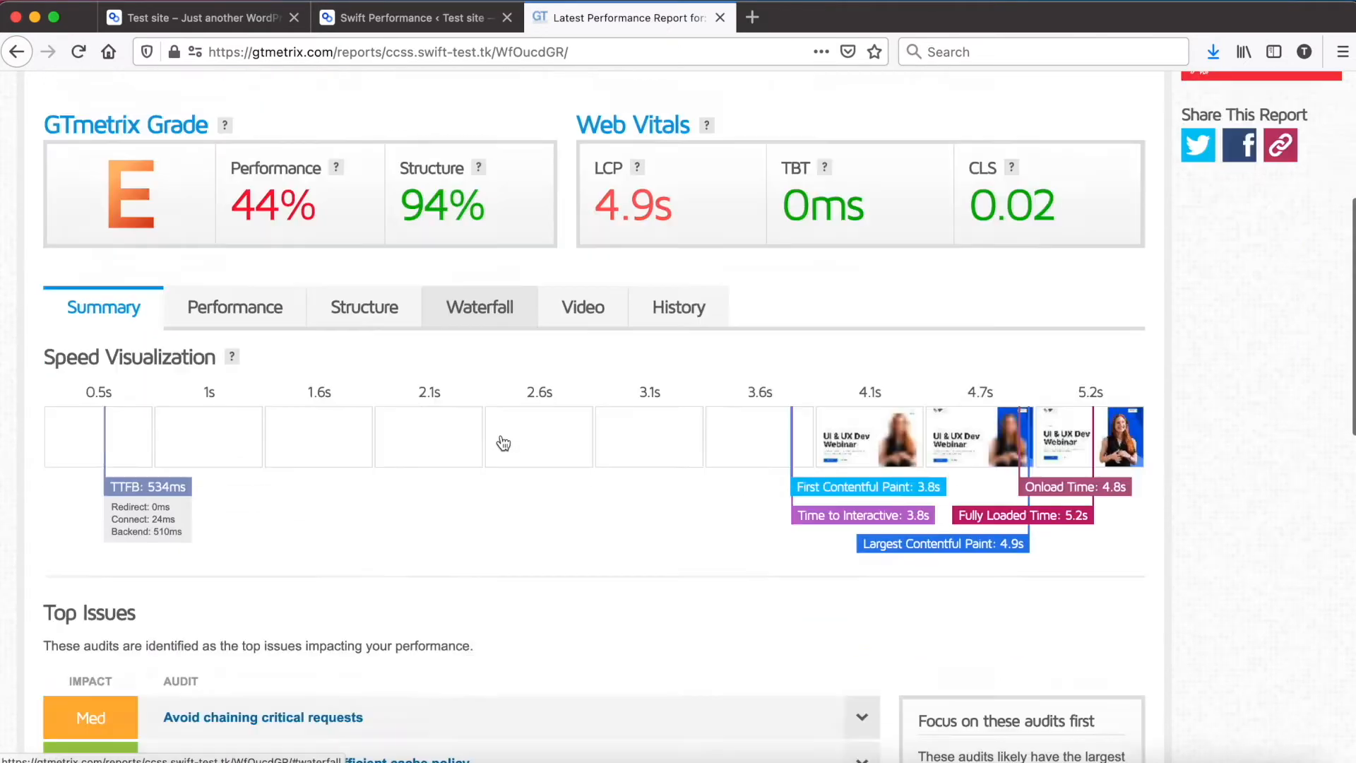
pyautogui.scroll(-3)
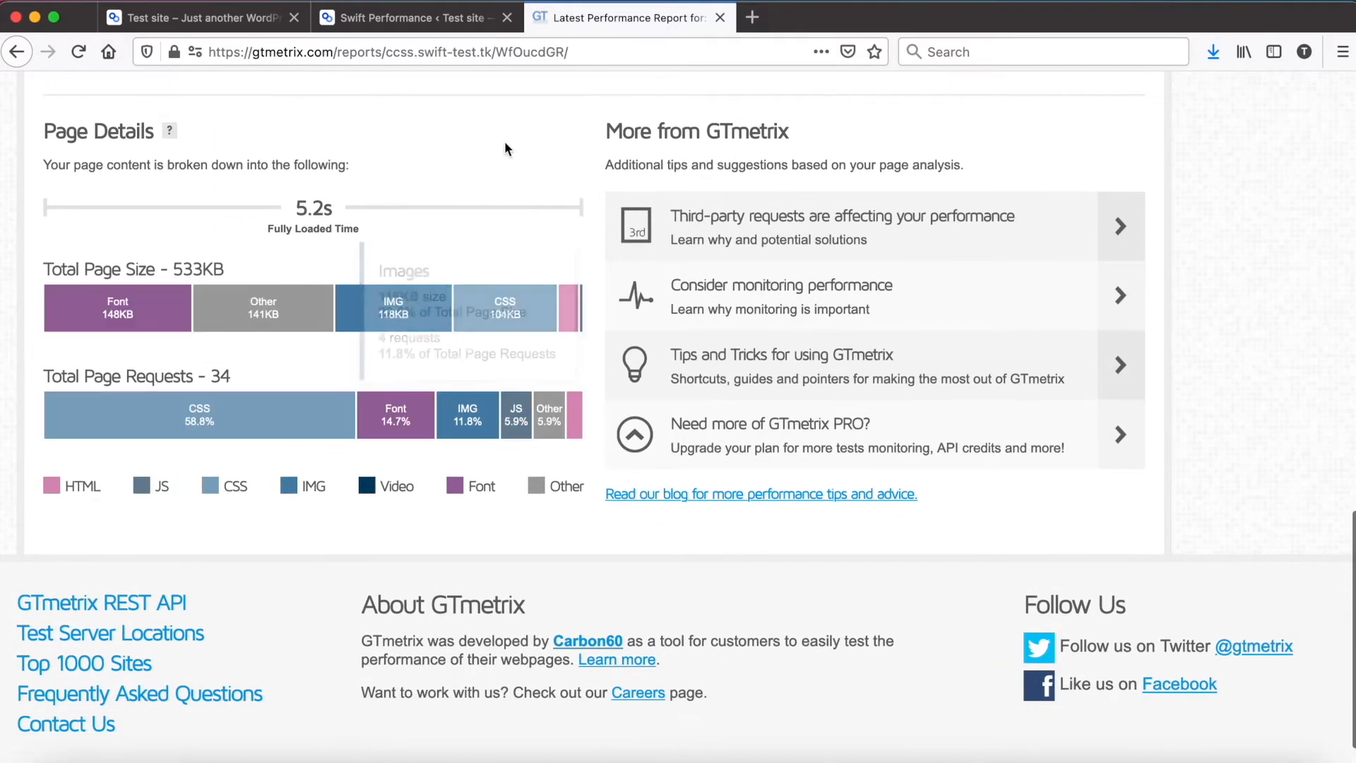
pyautogui.moveTo(504, 308)
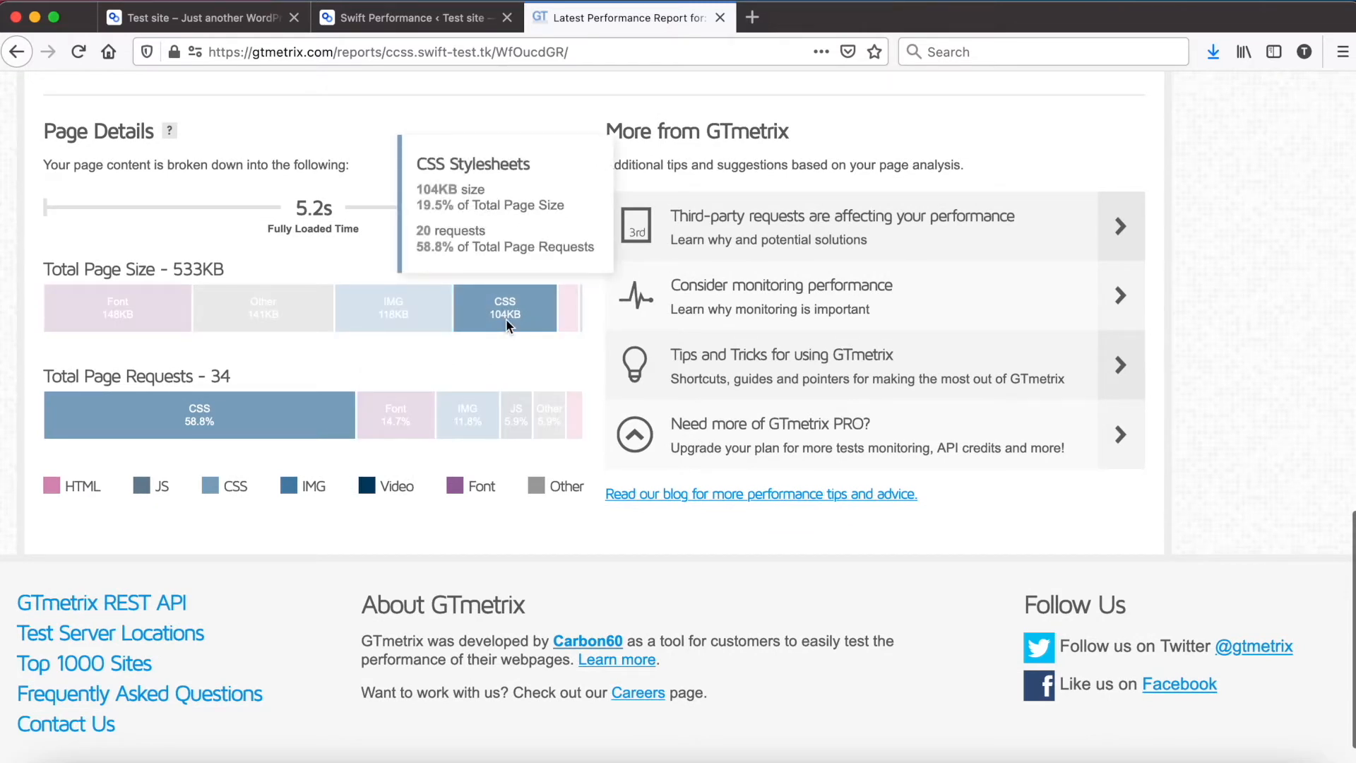
pyautogui.moveTo(480, 248)
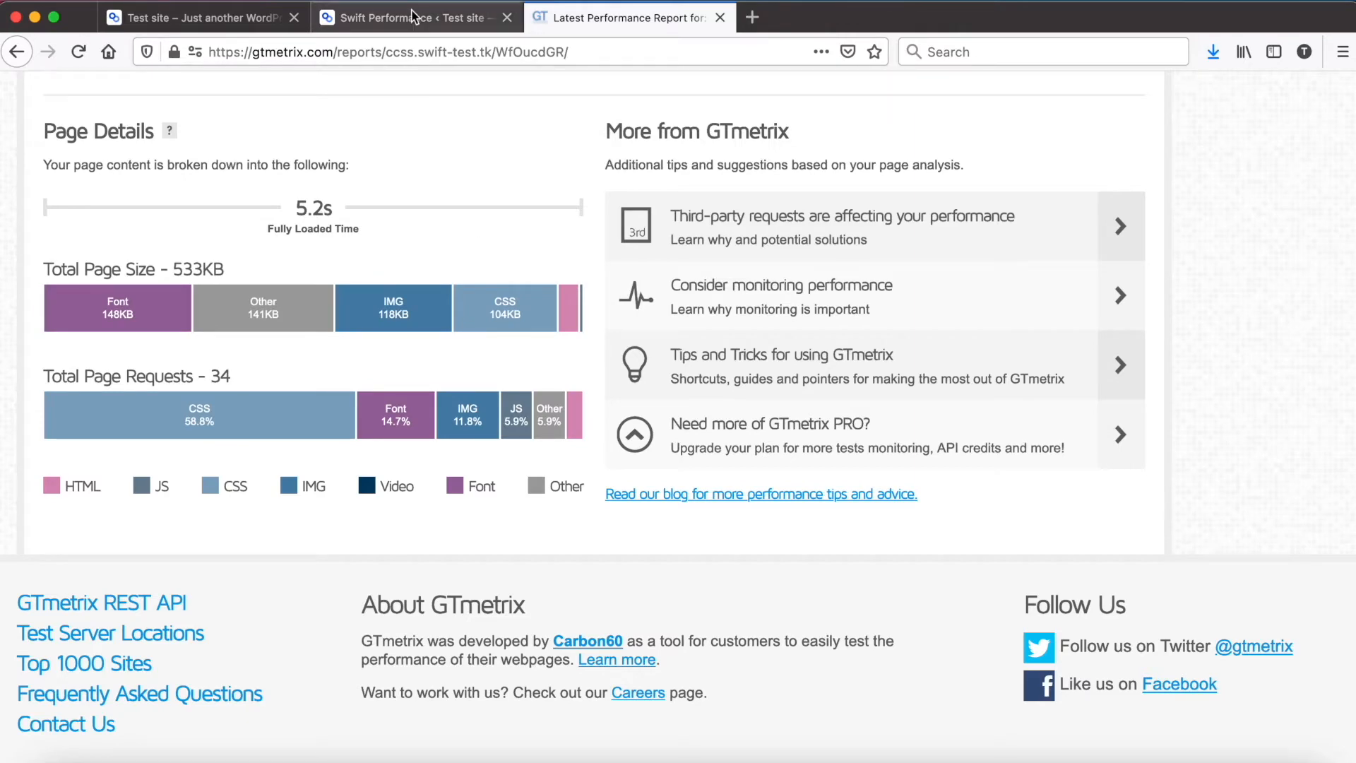
# In Optimization > Styles, enable Merge Styles, Viewport based critical CSS and load-on-scroll
pyautogui.click(415, 17)
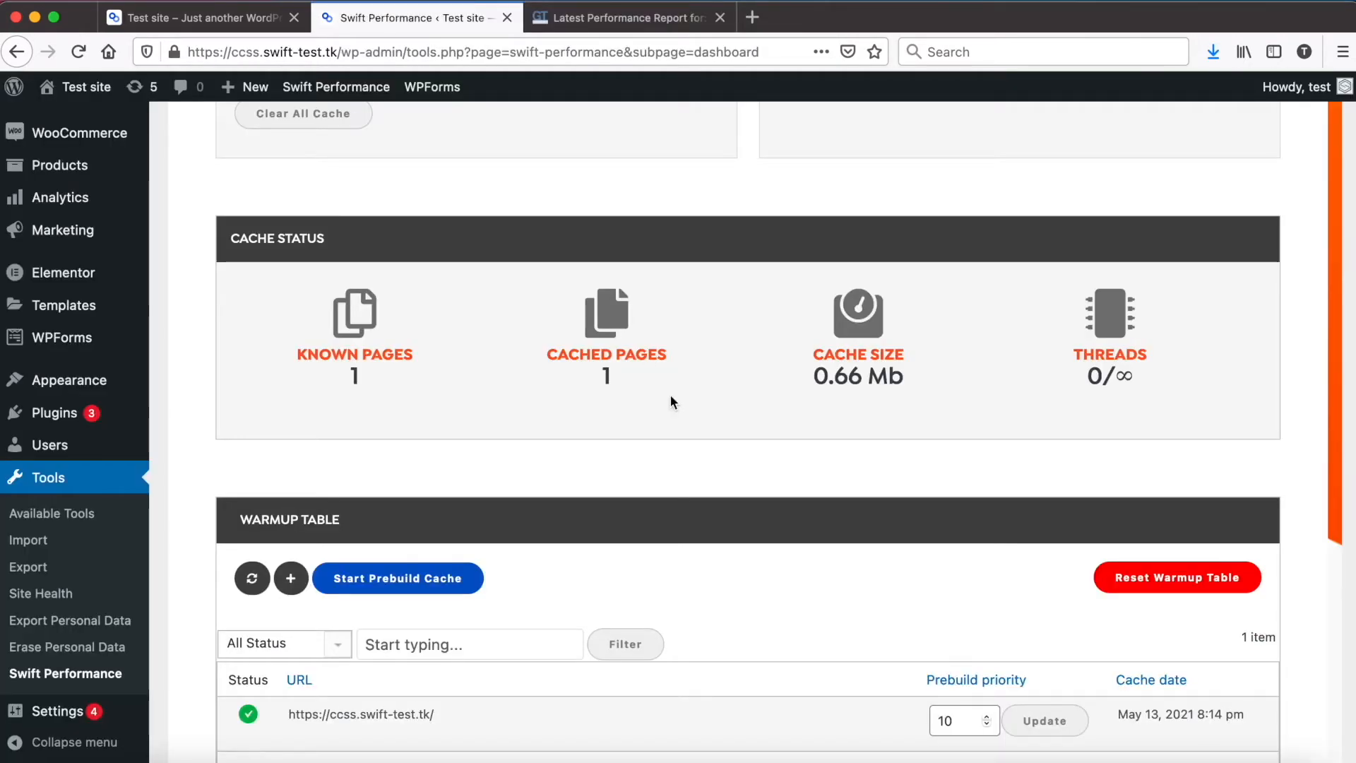
pyautogui.click(516, 289)
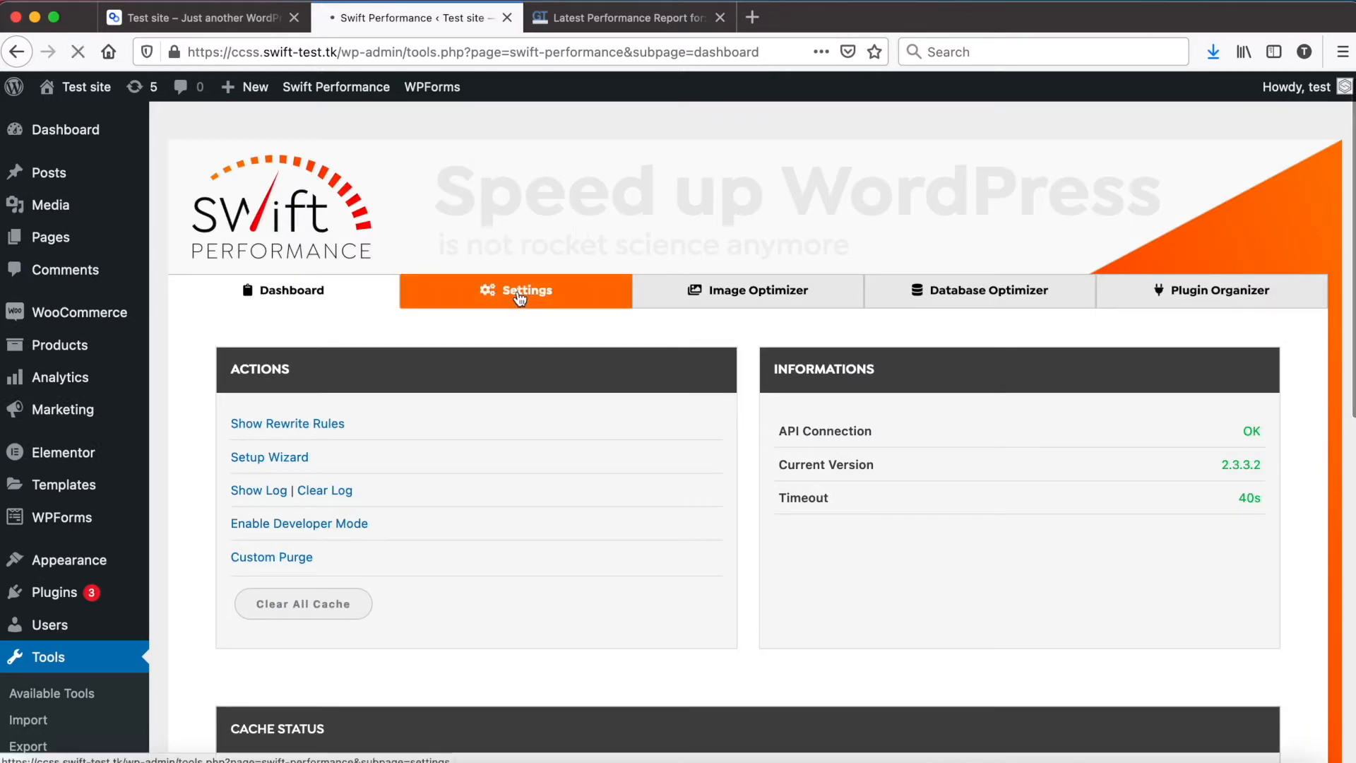
pyautogui.click(515, 290)
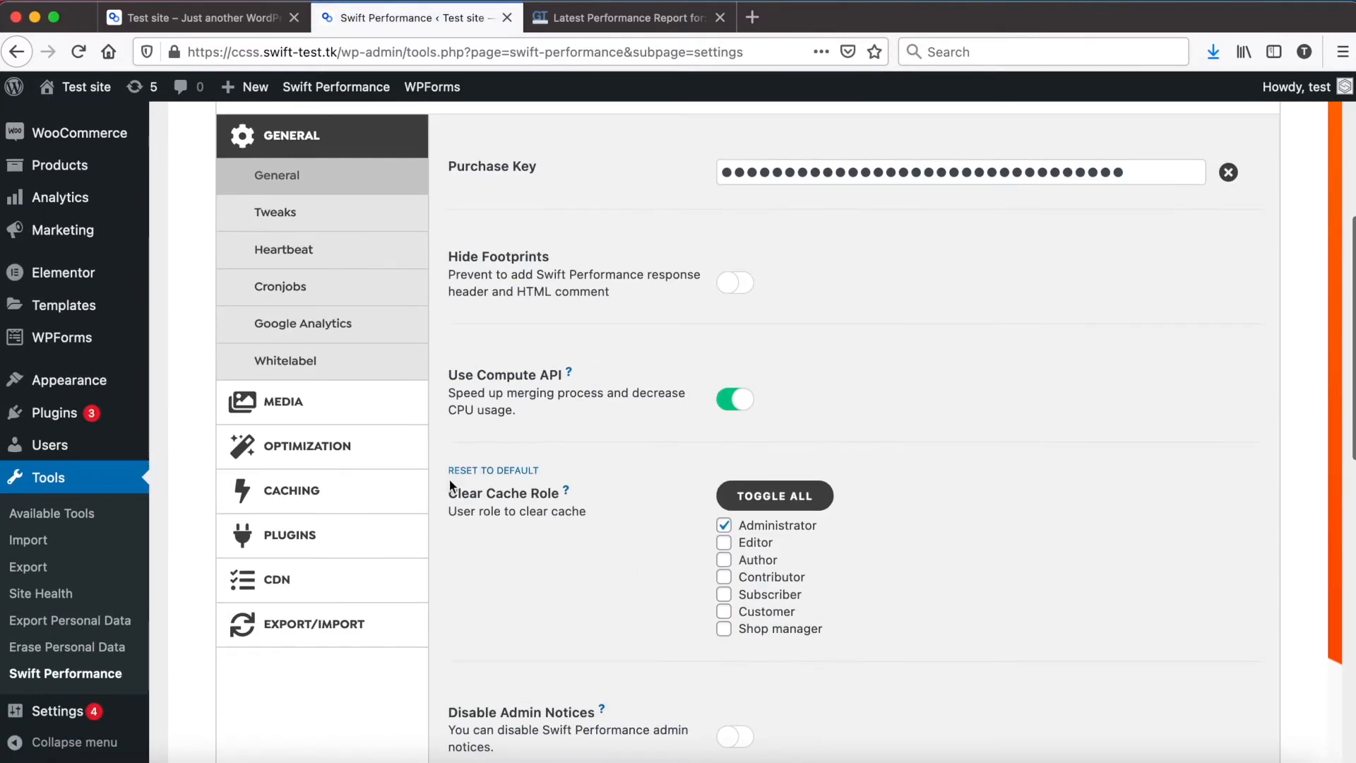
pyautogui.click(307, 446)
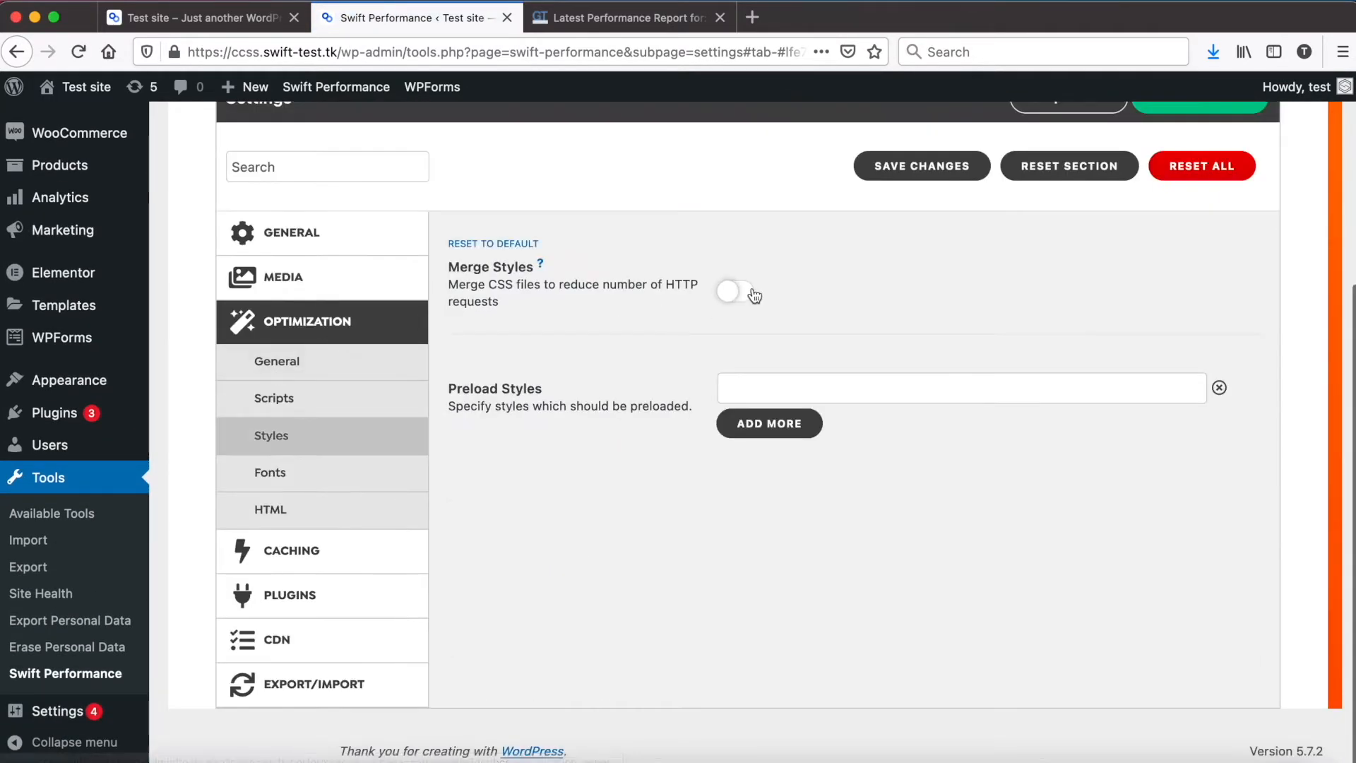
pyautogui.click(734, 290)
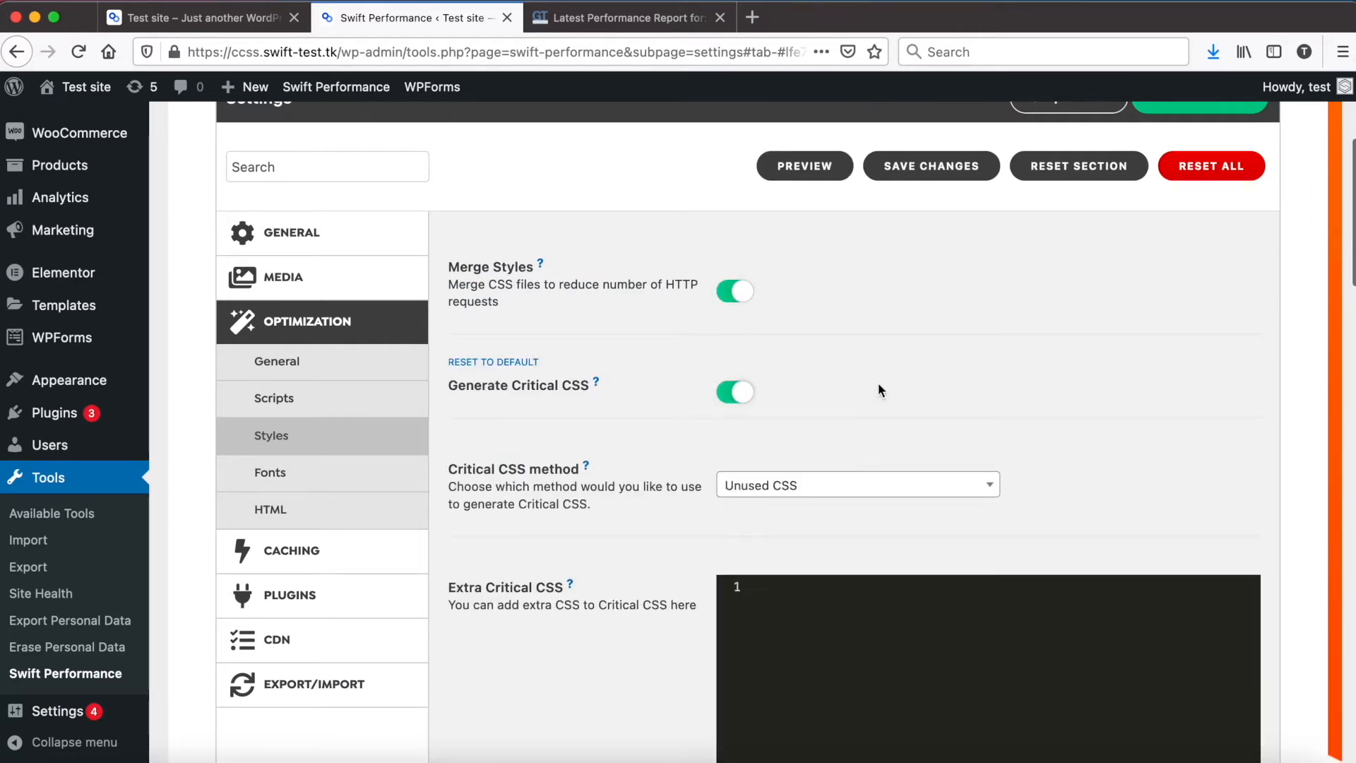
pyautogui.click(856, 485)
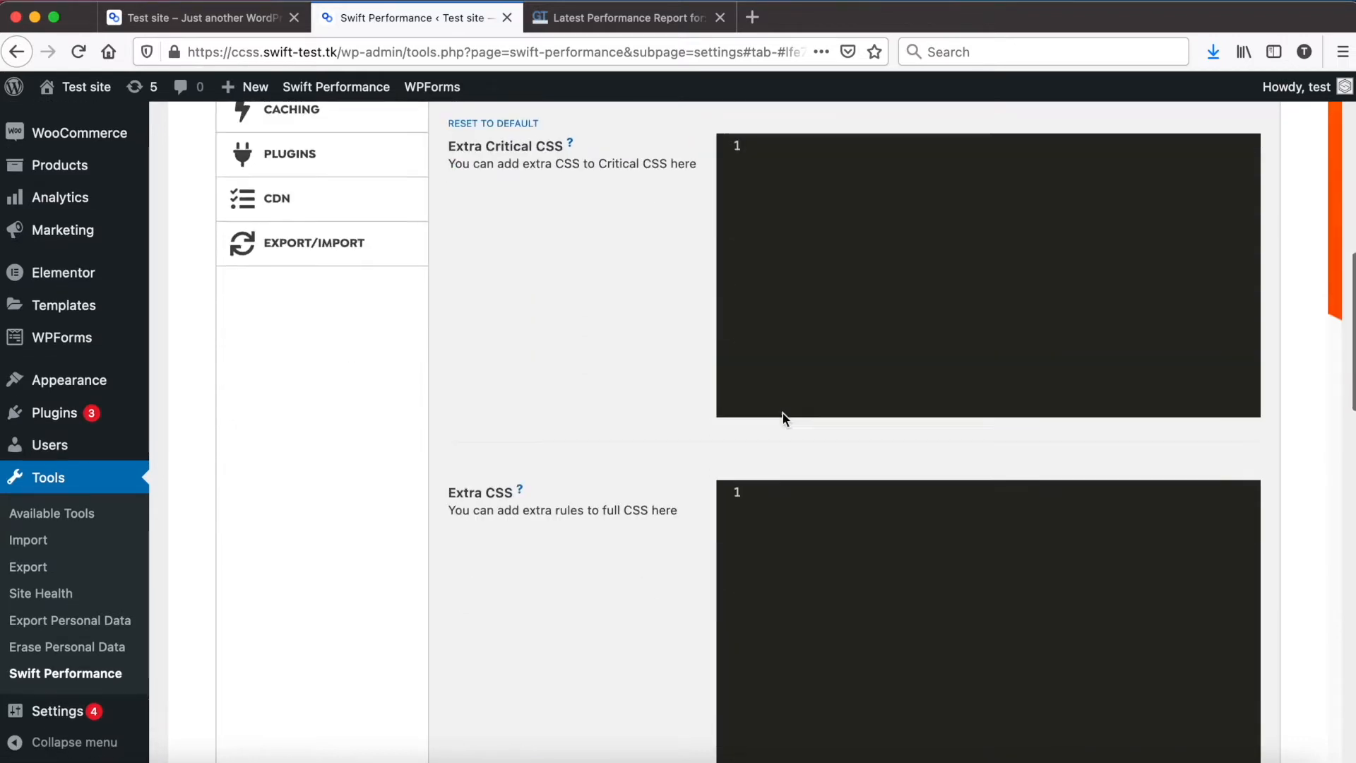
pyautogui.scroll(-3)
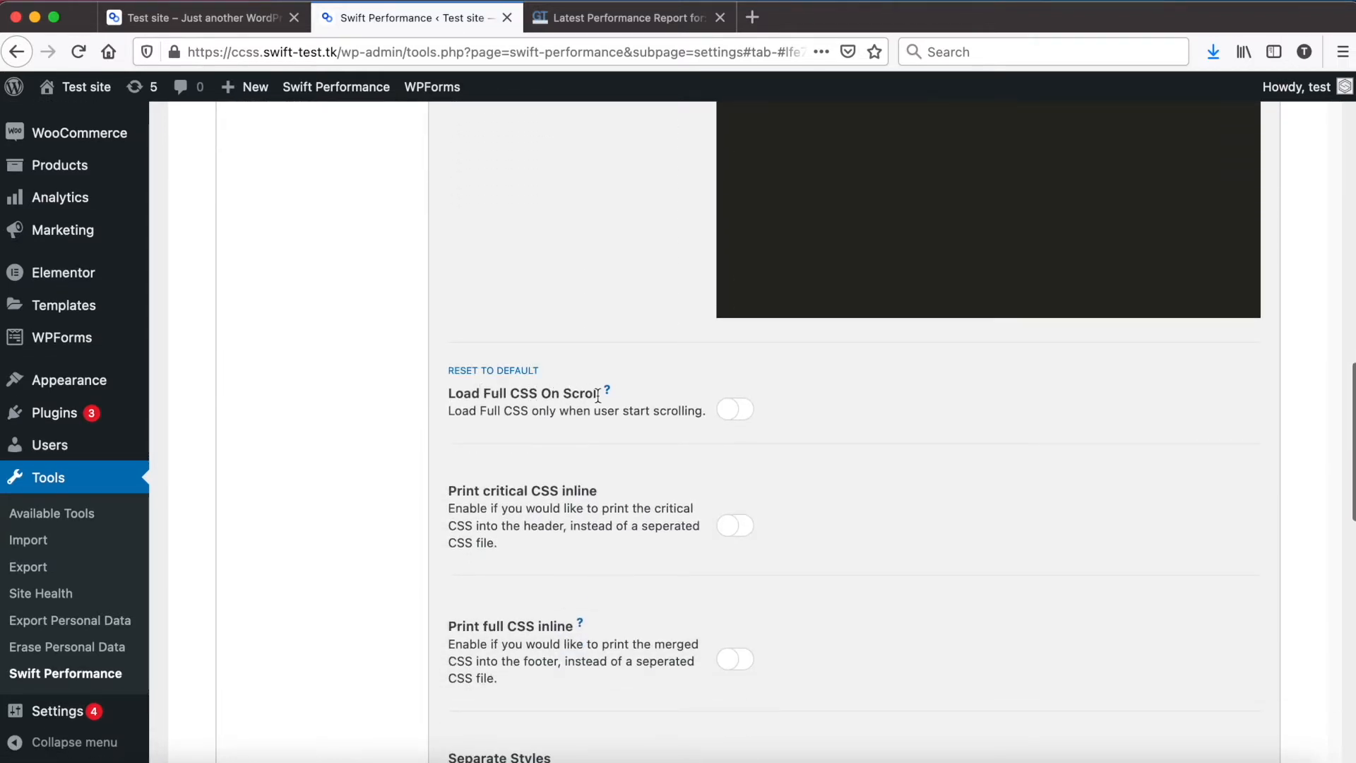
pyautogui.click(733, 409)
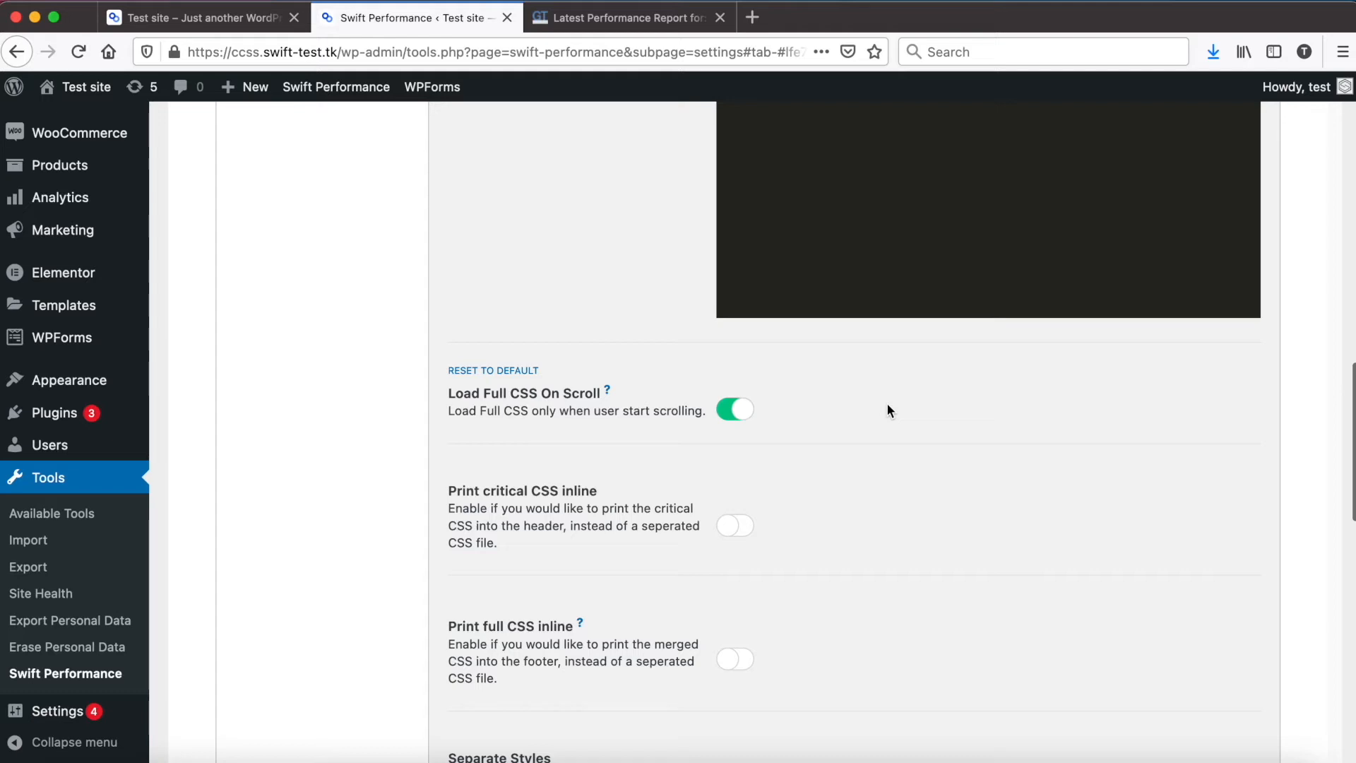
pyautogui.scroll(3)
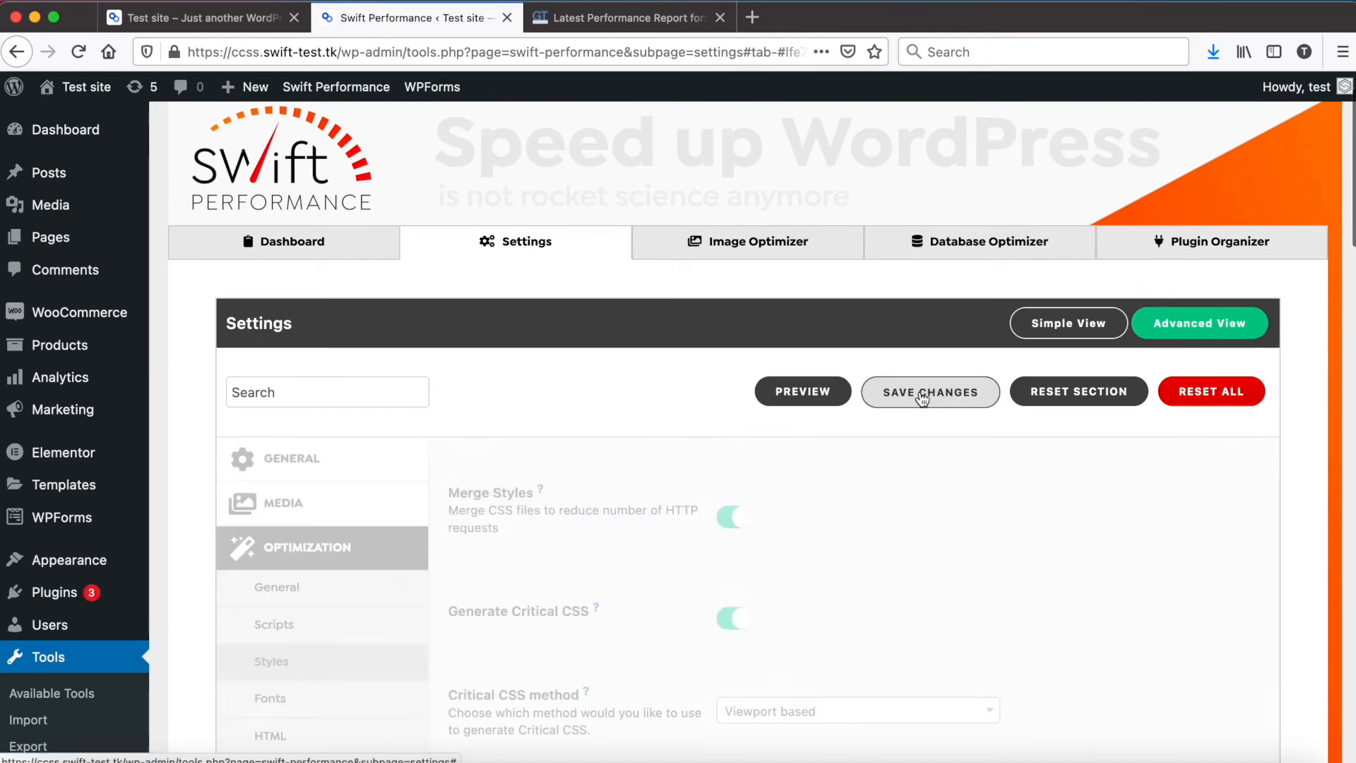
# Save the settings and clear the cache, which rebuilds to one page of 3.33 Mb
pyautogui.click(929, 391)
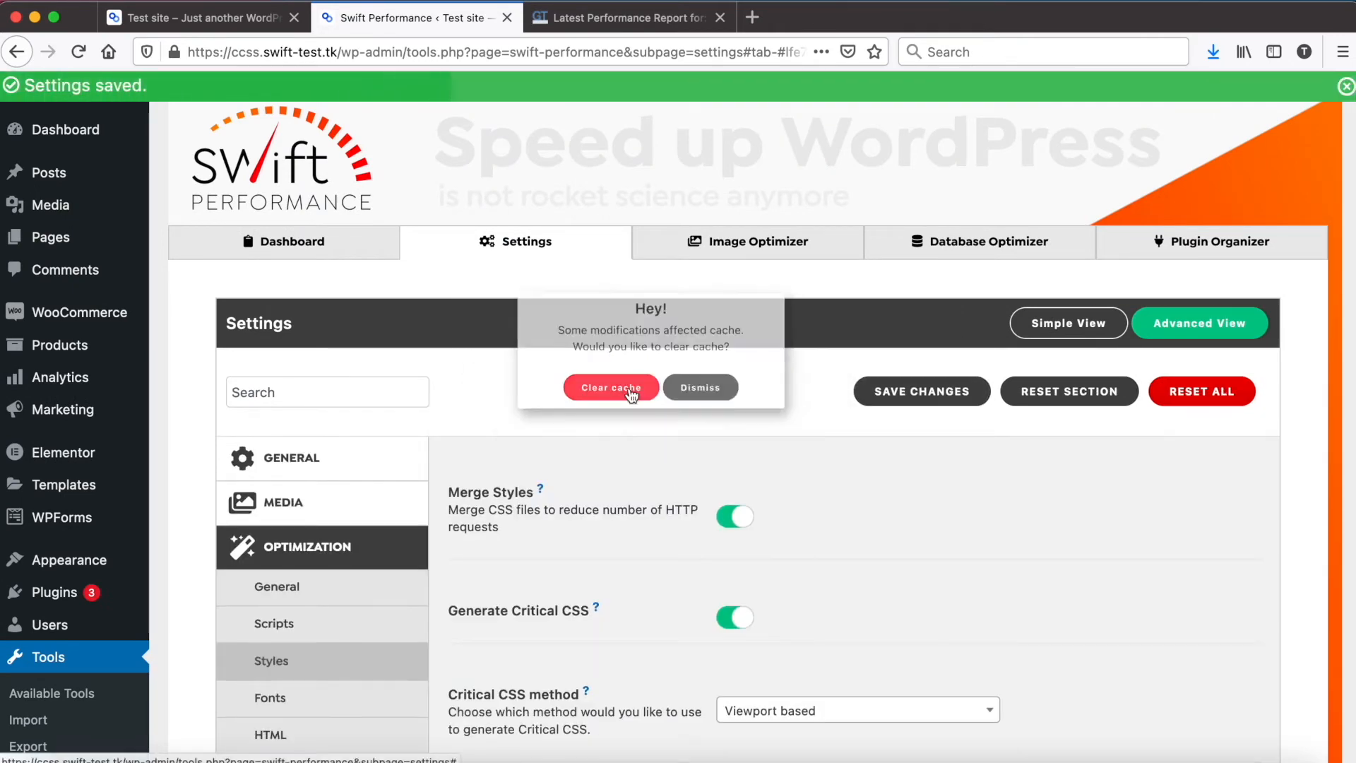
pyautogui.click(610, 387)
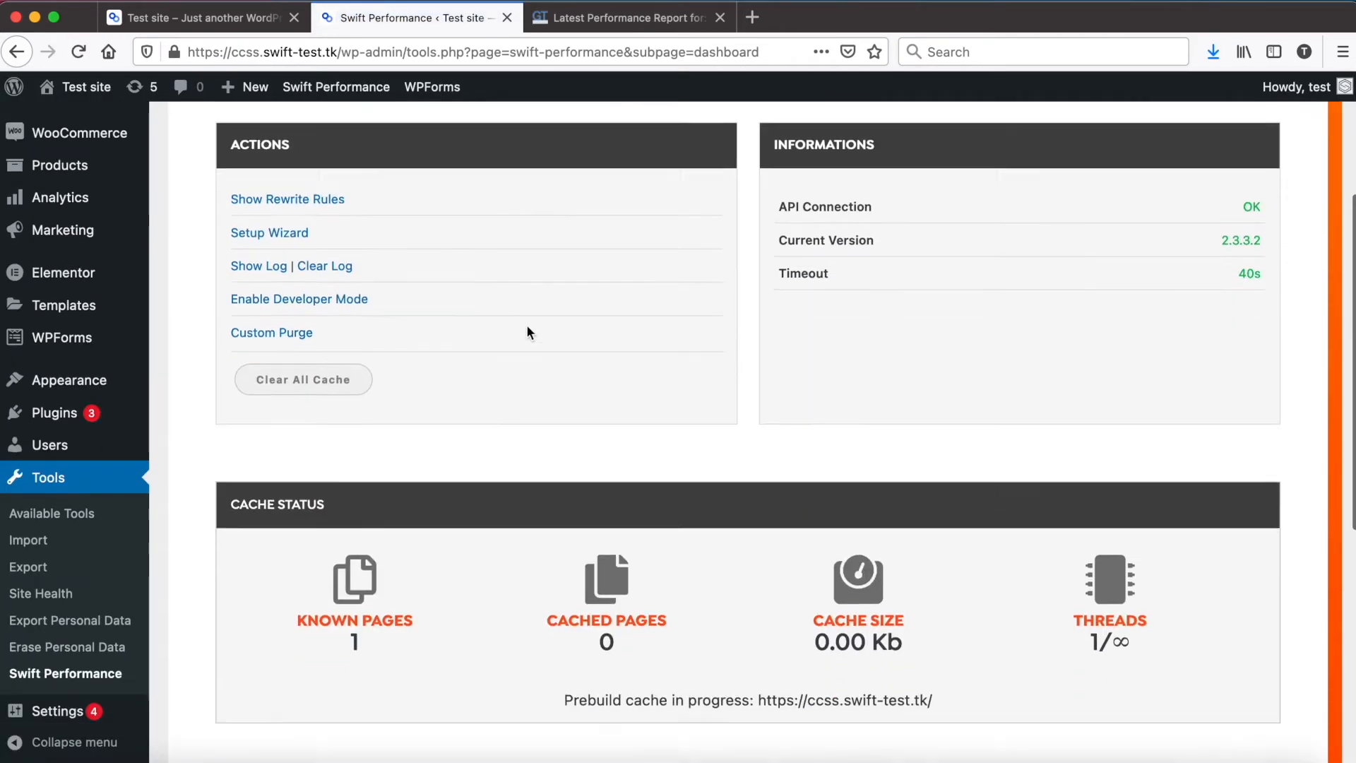
pyautogui.scroll(-3)
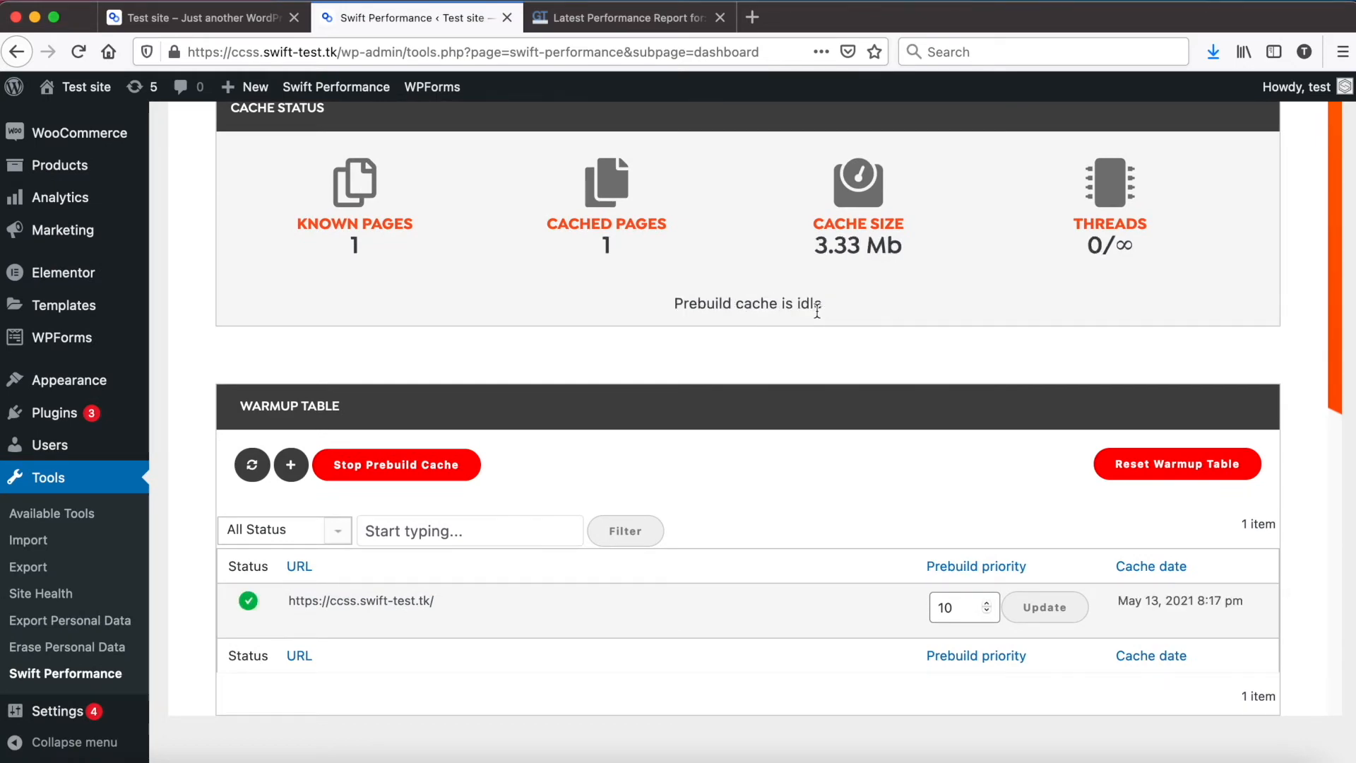
pyautogui.scroll(3)
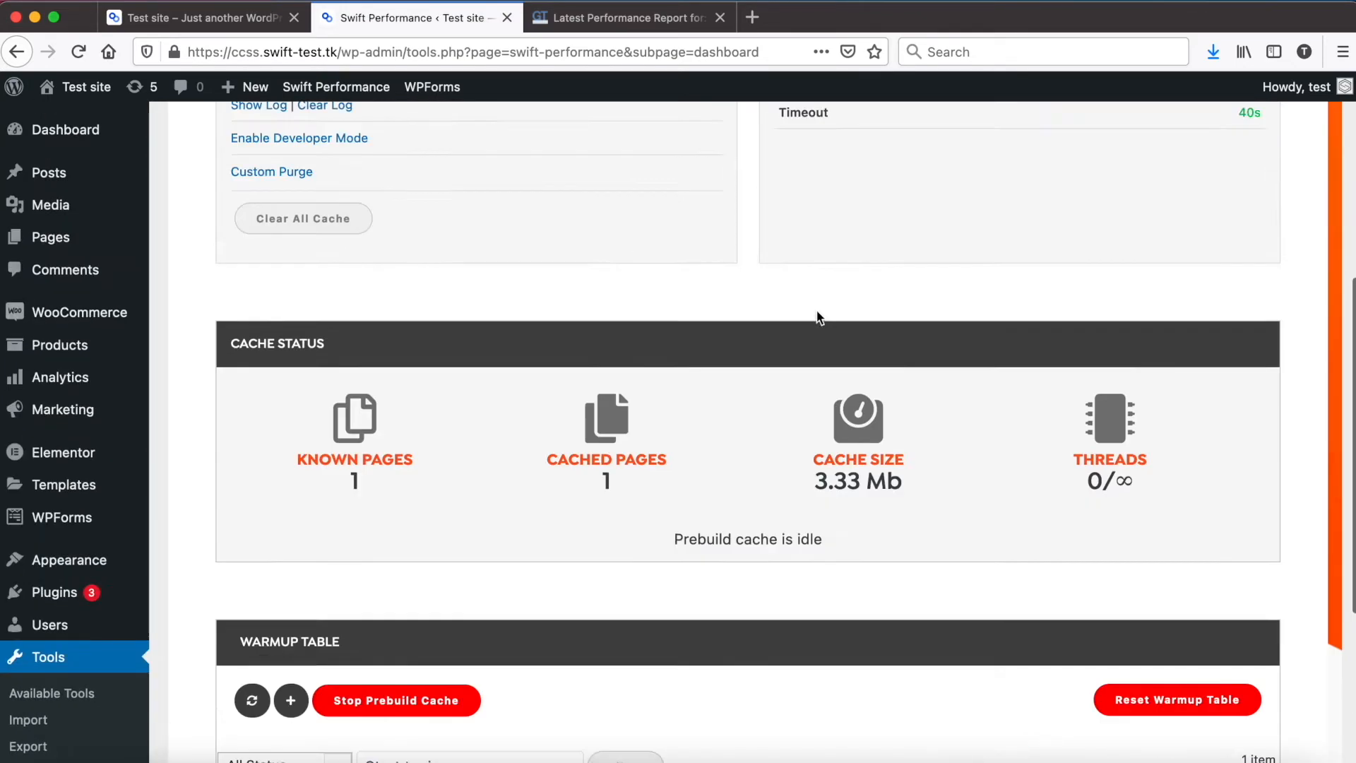
# Re-test the site in GTmetrix: grade A, 90% performance, CSS down to 10.3KB
pyautogui.click(627, 17)
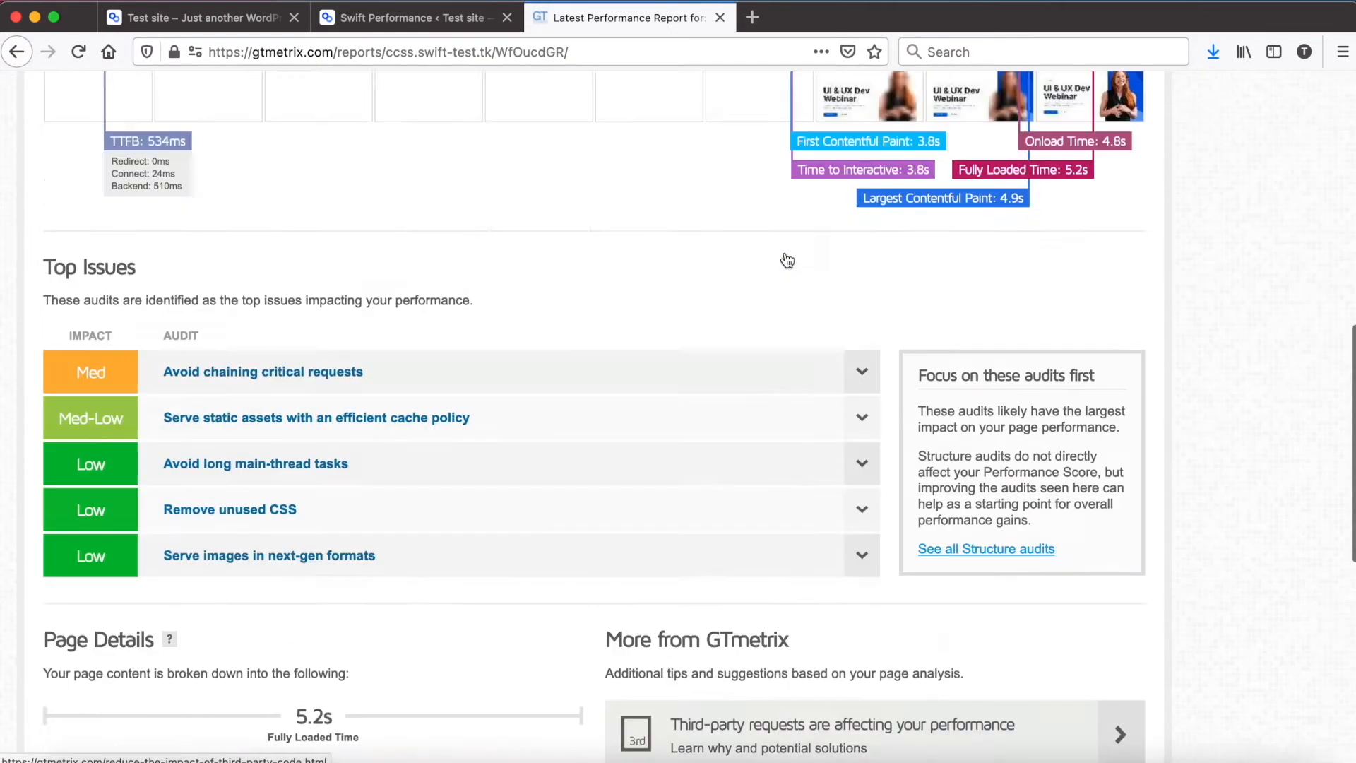
pyautogui.scroll(3)
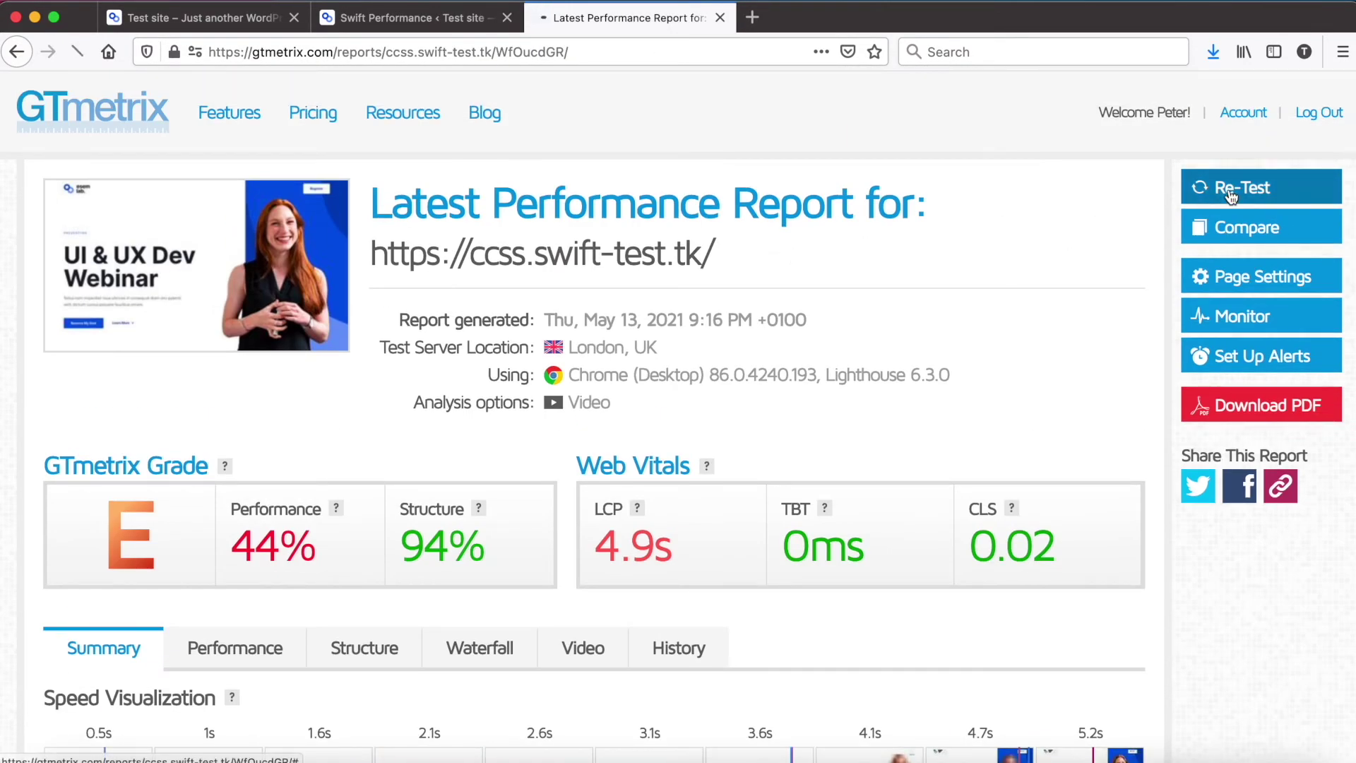
pyautogui.click(1243, 187)
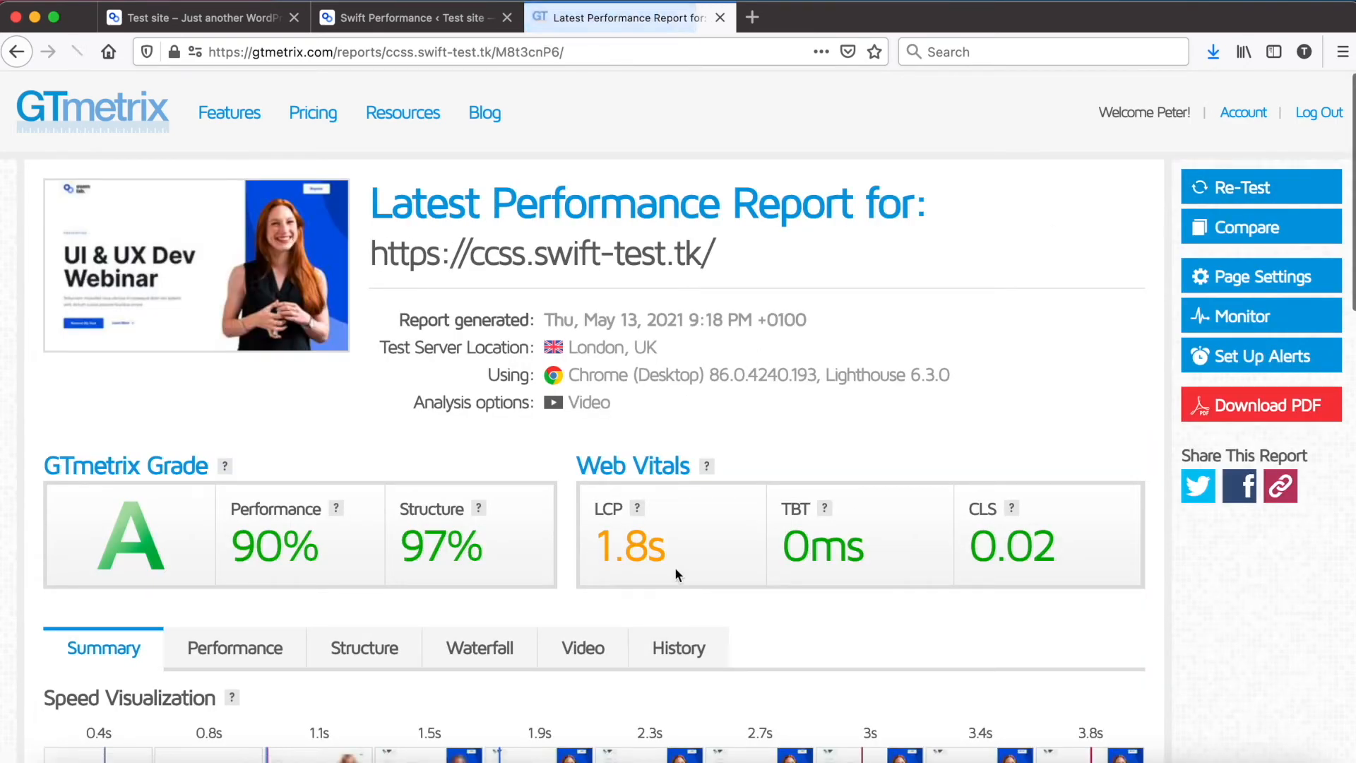
pyautogui.scroll(-3)
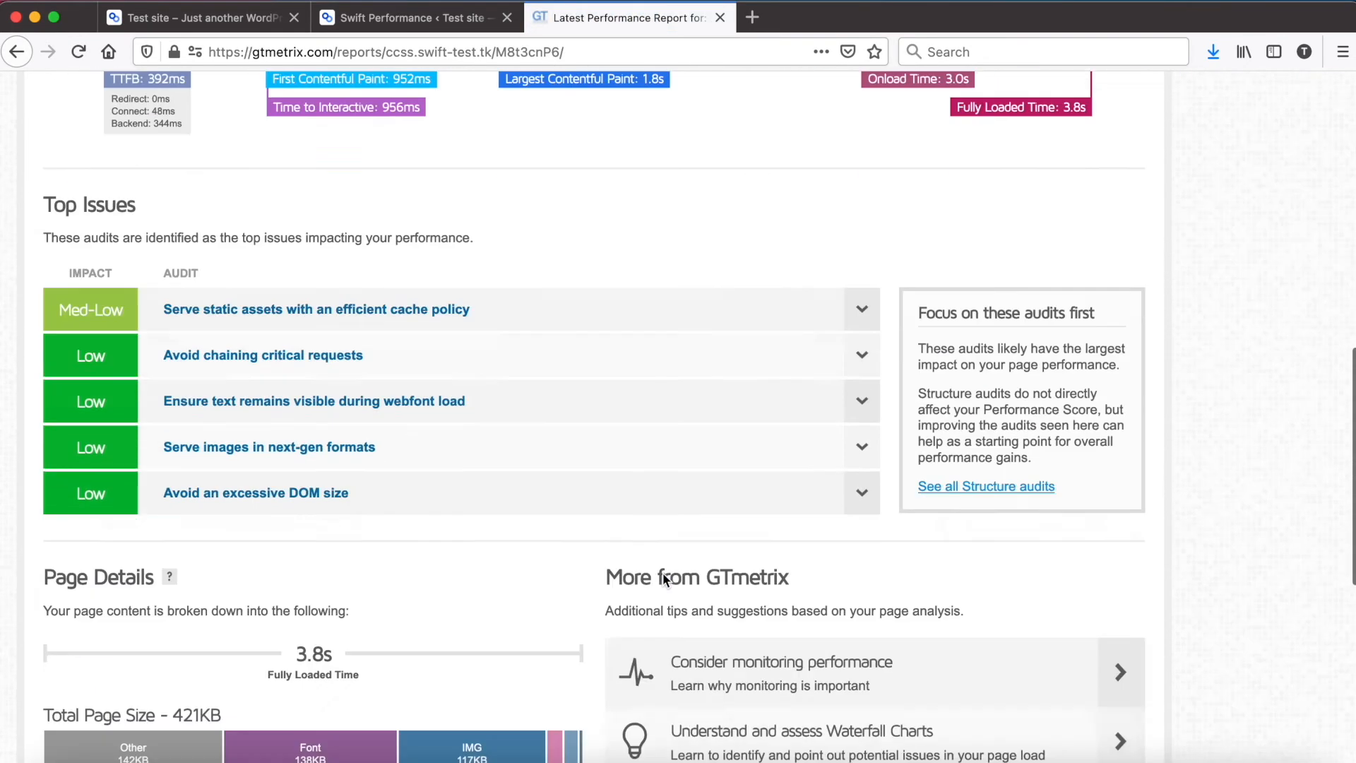
pyautogui.scroll(-3)
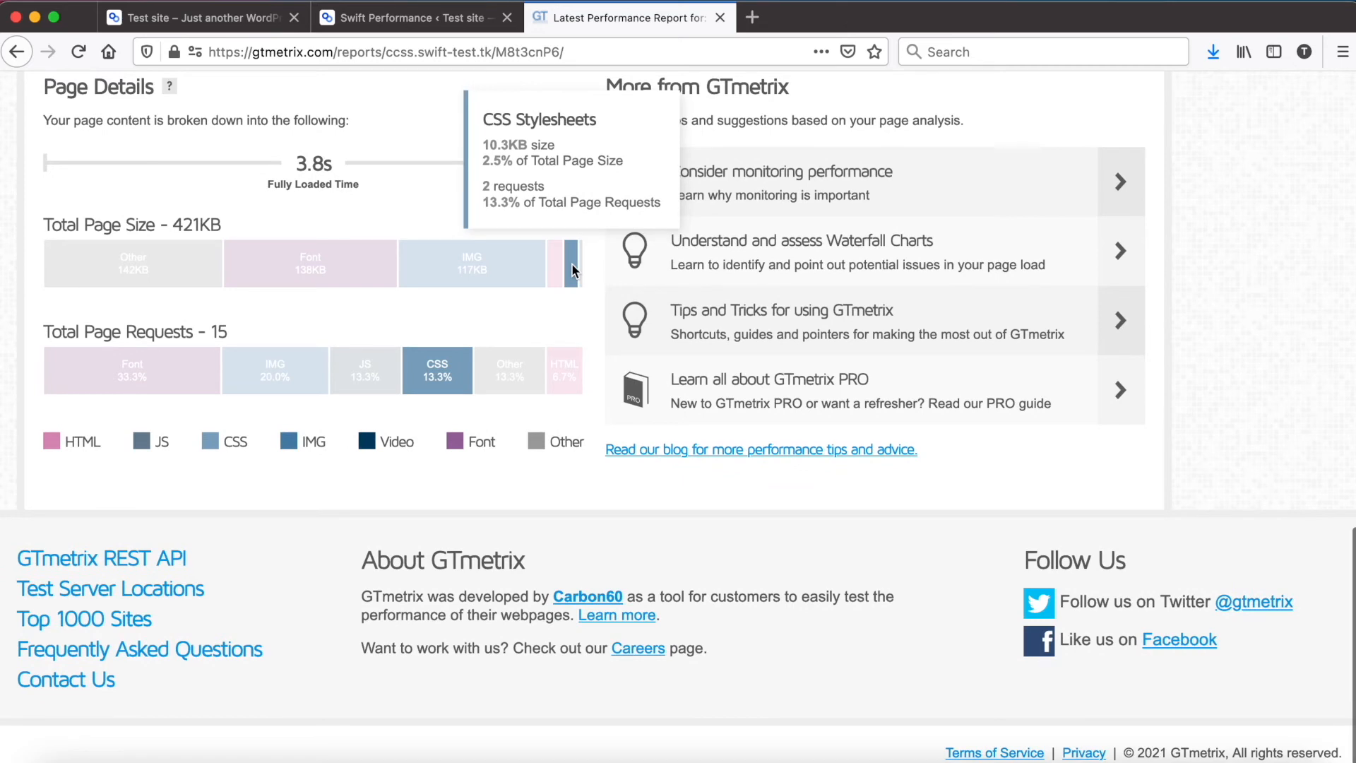
pyautogui.moveTo(519, 327)
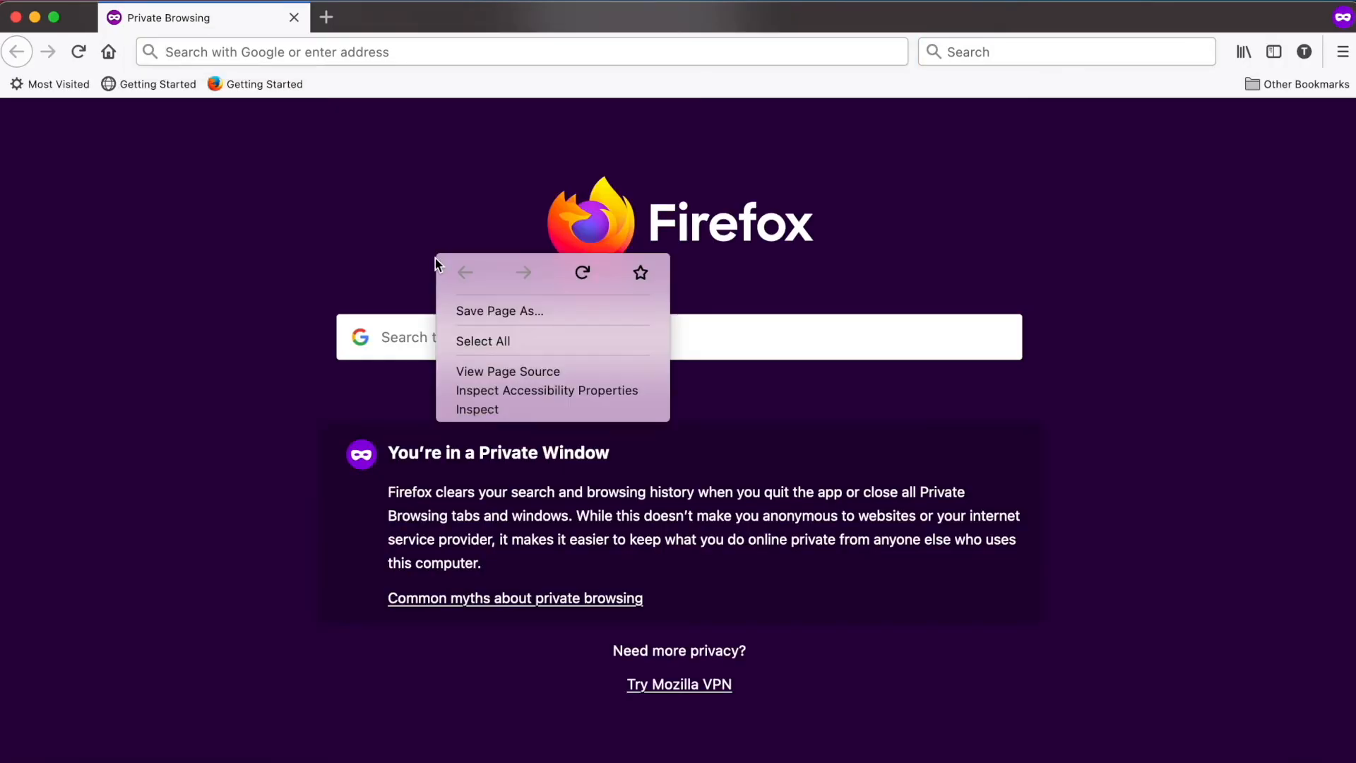
# Check DevTools Network: 5.59 KB critical CSS first, 100.58 KB stylesheet after scrolling
pyautogui.click(477, 408)
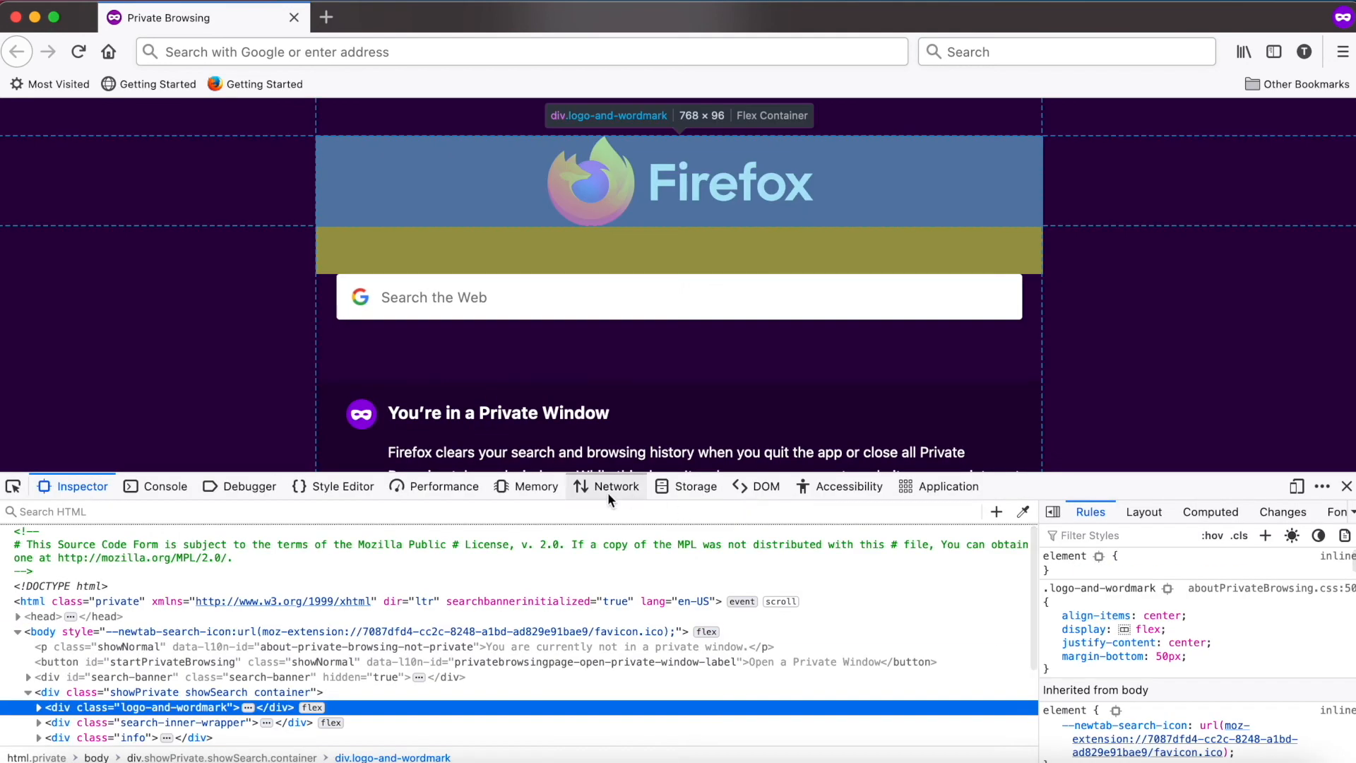
pyautogui.click(615, 485)
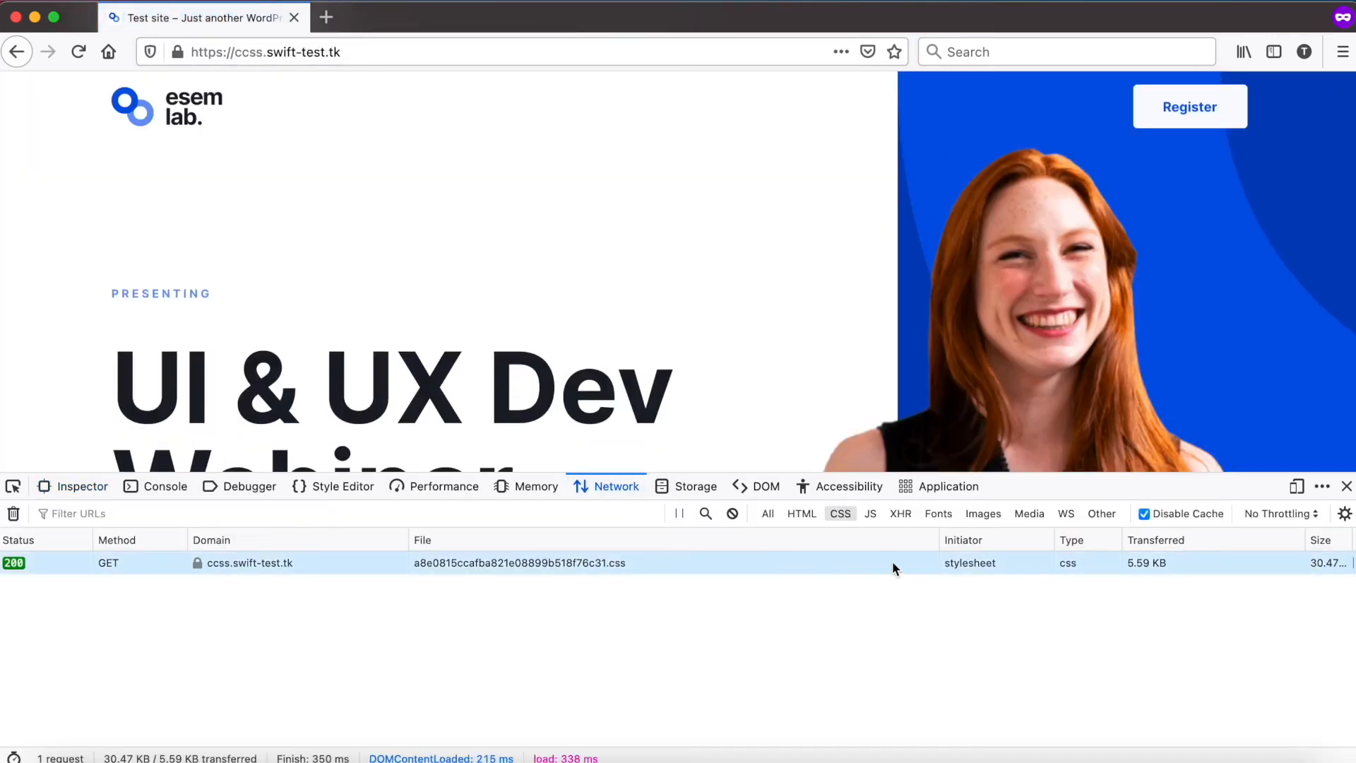
pyautogui.moveTo(890, 562)
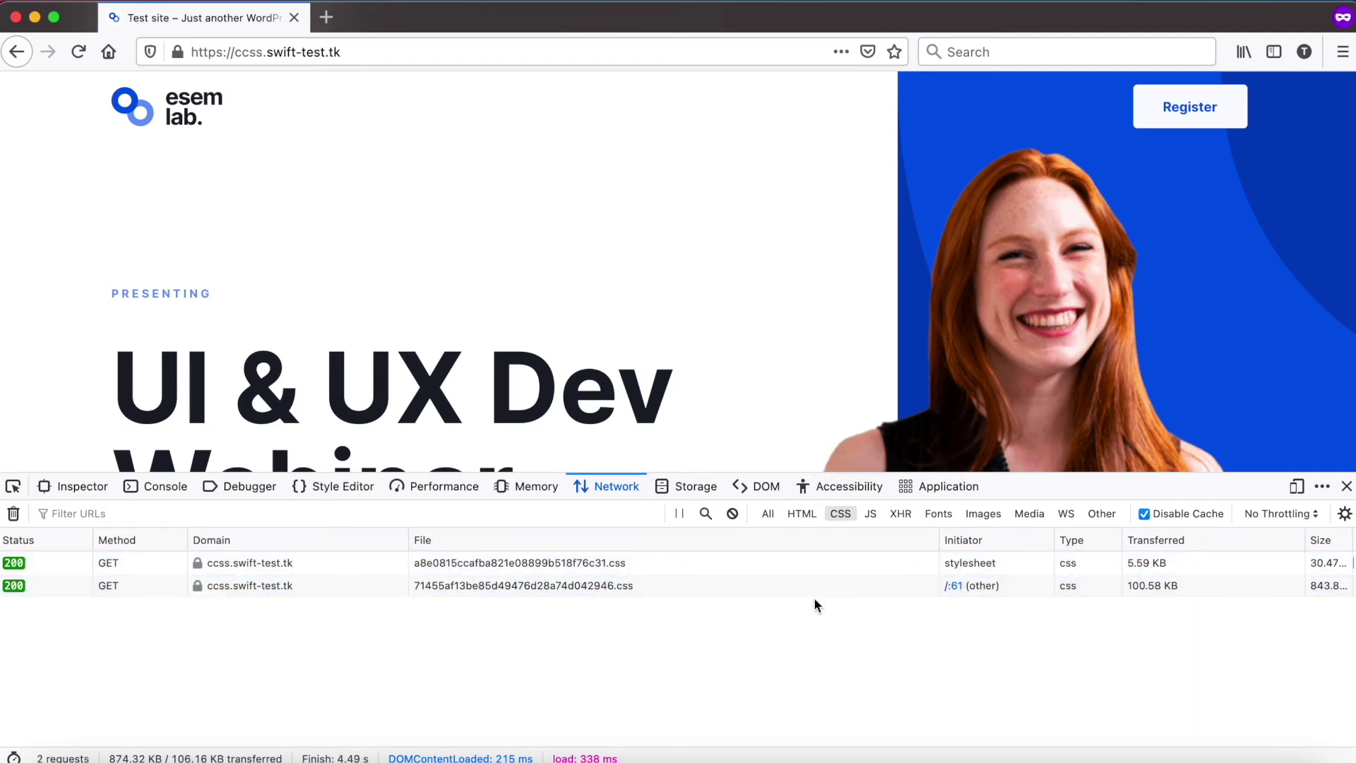
pyautogui.moveTo(1155, 589)
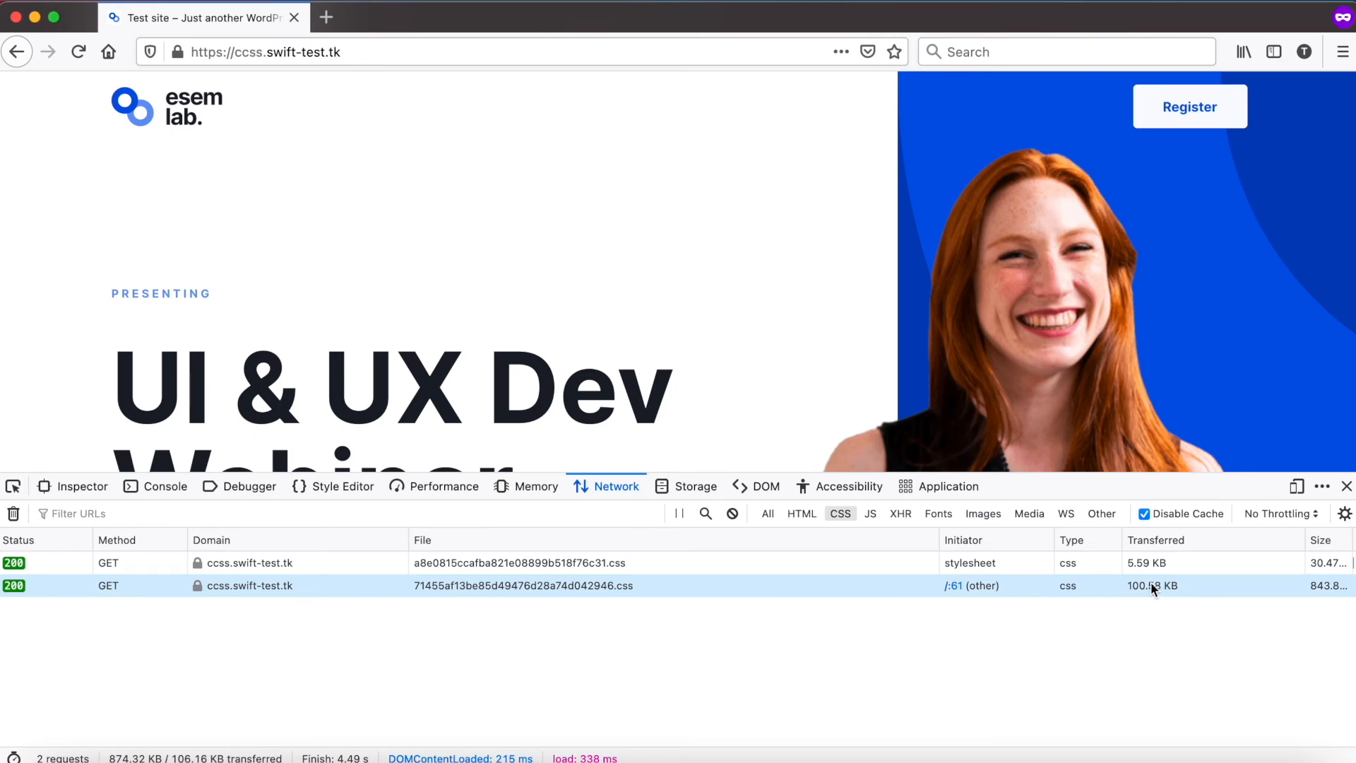
pyautogui.scroll(-3)
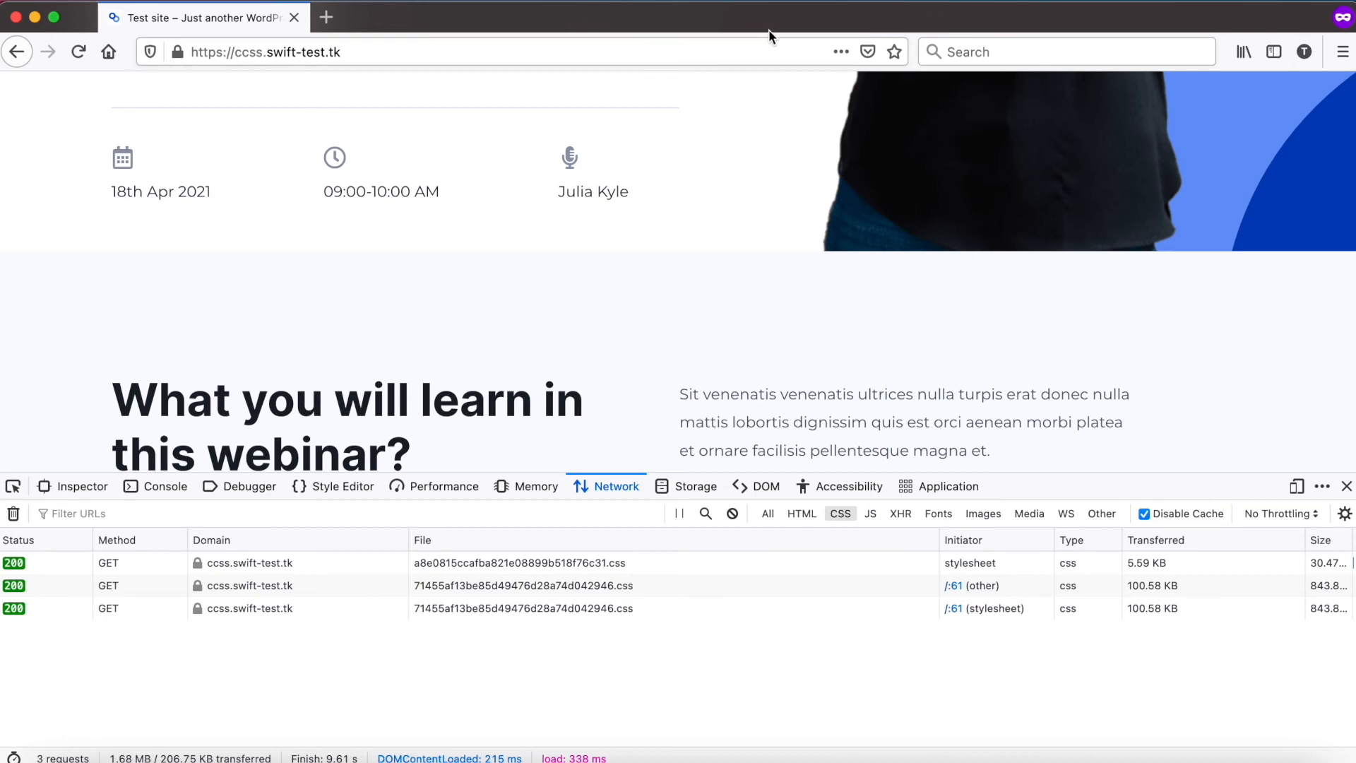
pyautogui.scroll(3)
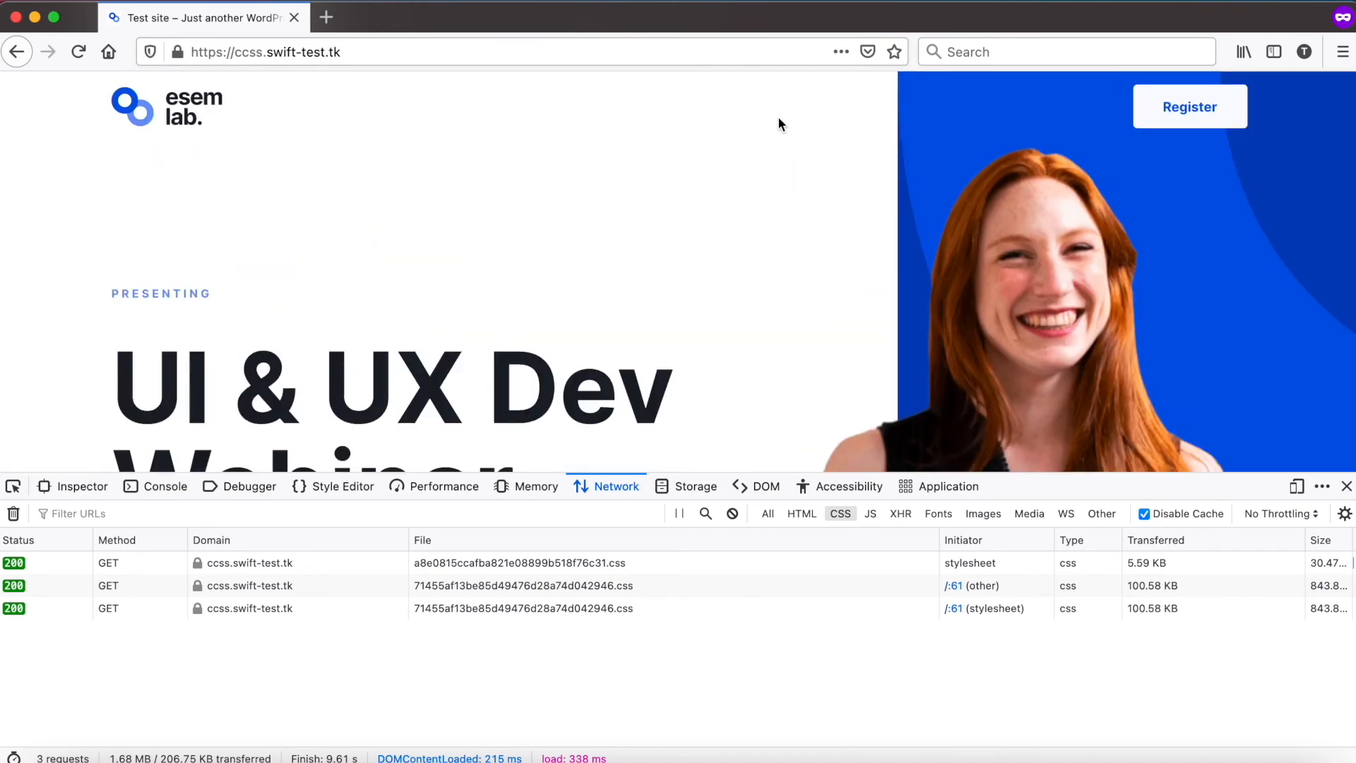
pyautogui.click(1345, 485)
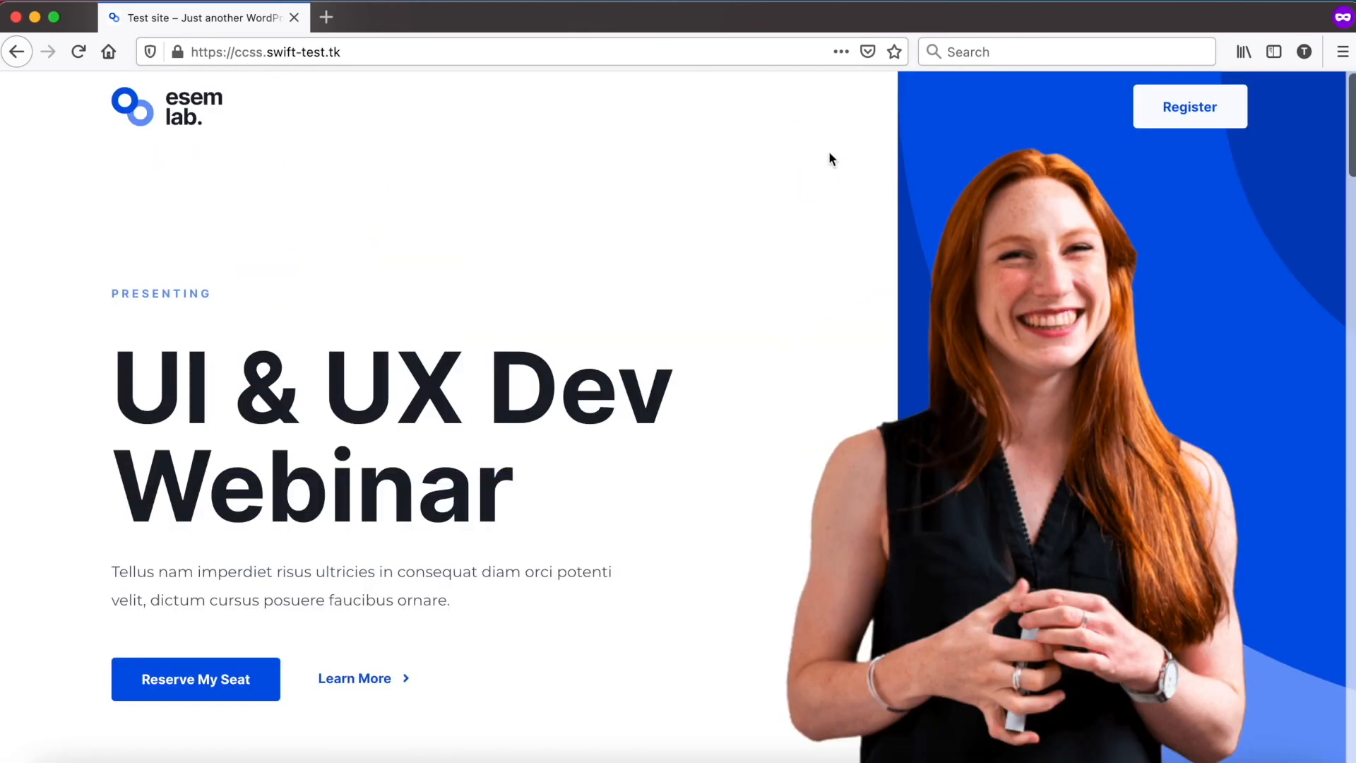
pyautogui.moveTo(788, 81)
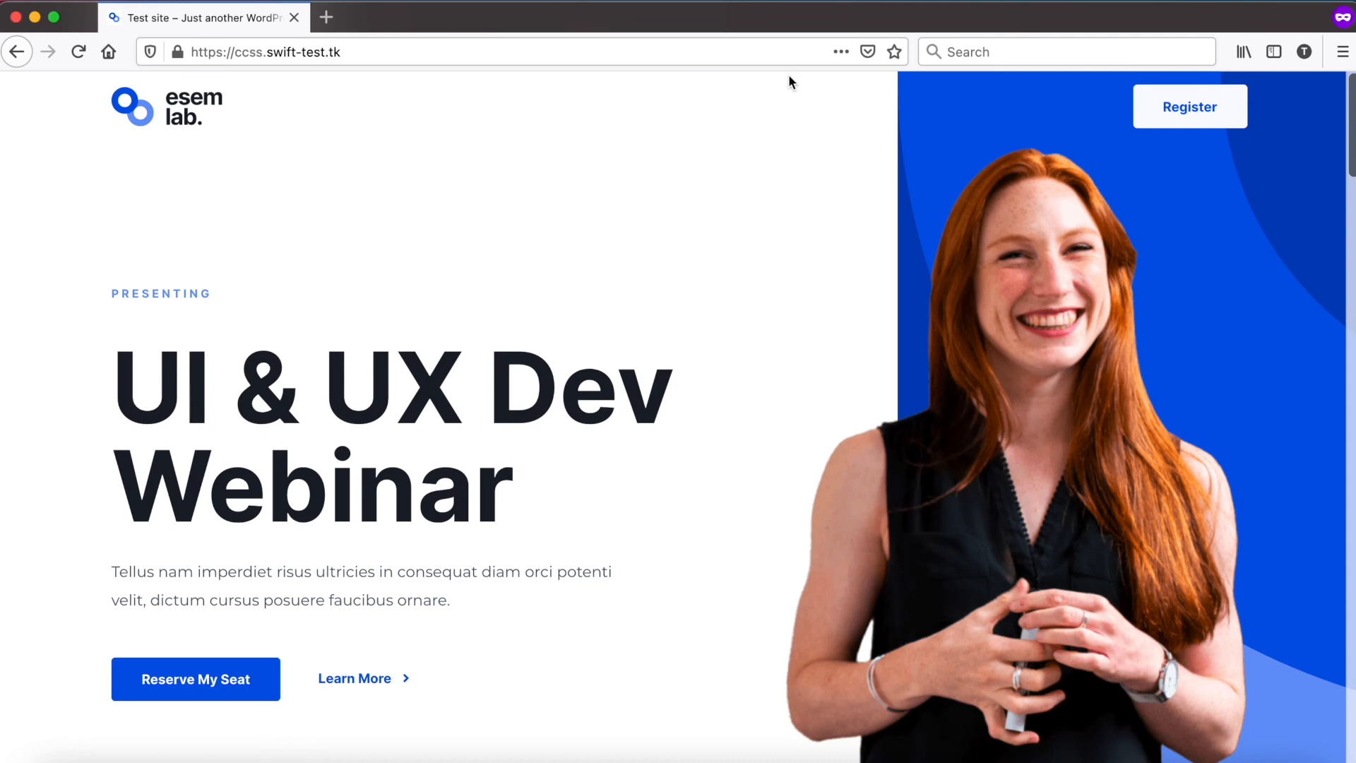